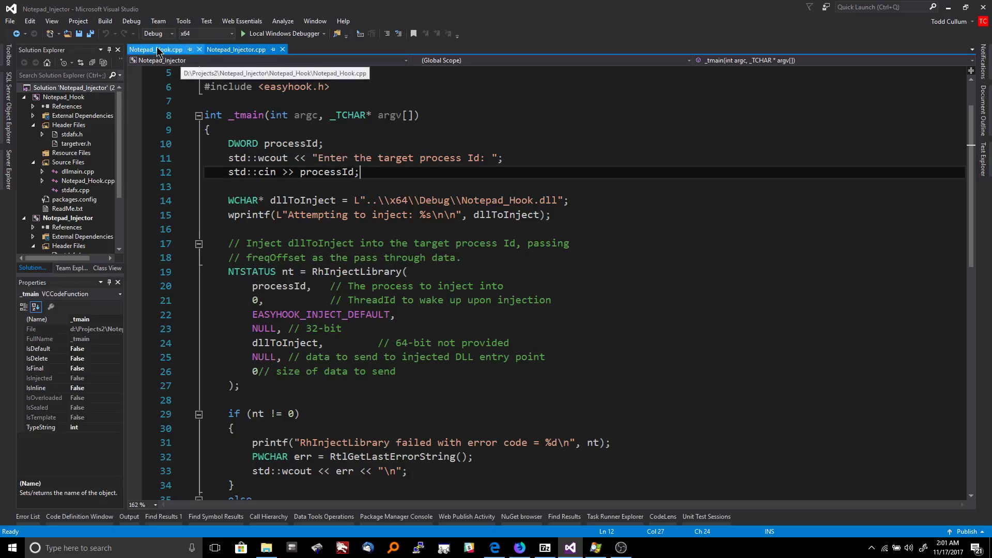
# Step: Review the injector's processId variable and RhInjectLibrary call with thread id 0 and EASYHOOK_INJECT_DEFAULT
pyautogui.click(236, 50)
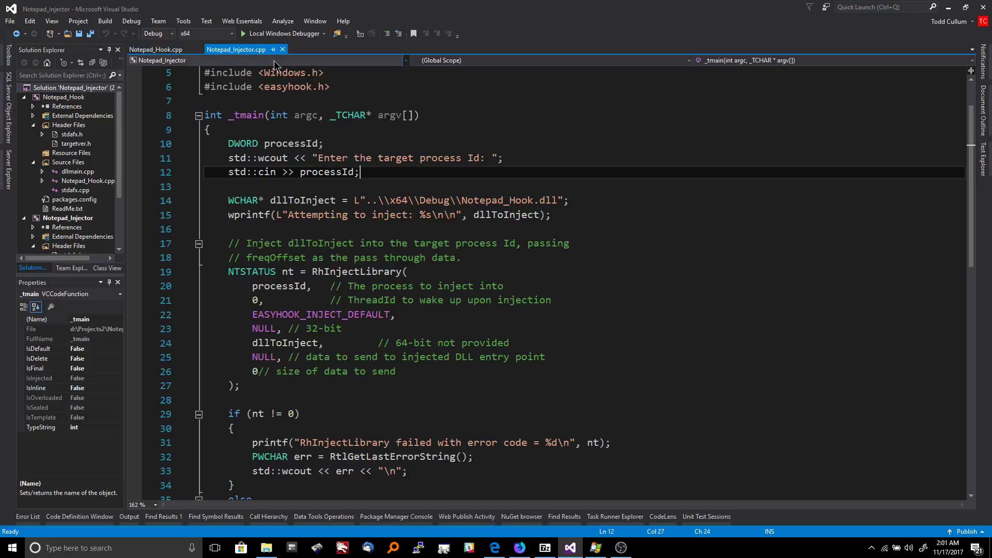
pyautogui.moveTo(245, 66)
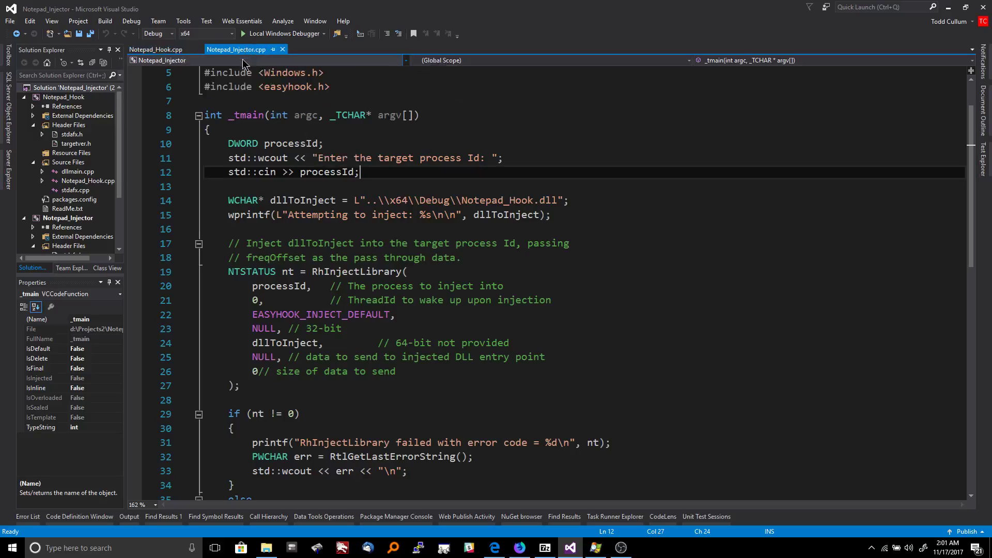
pyautogui.moveTo(296, 130)
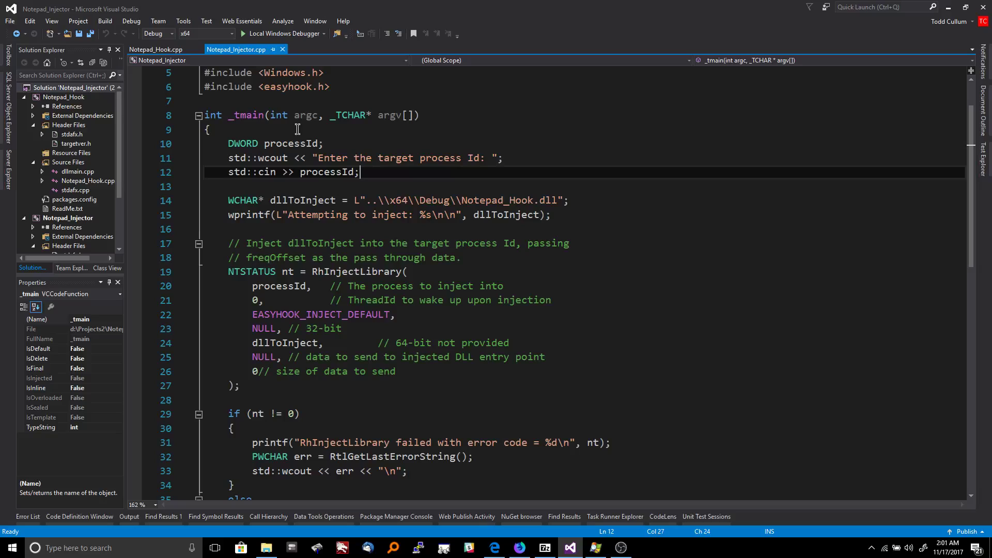
pyautogui.moveTo(303, 139)
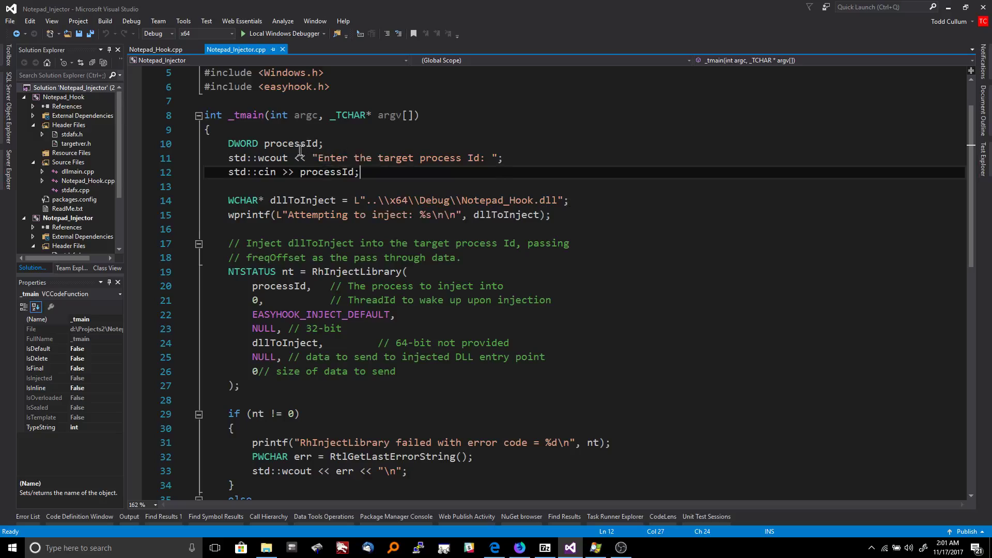
pyautogui.doubleClick(286, 172)
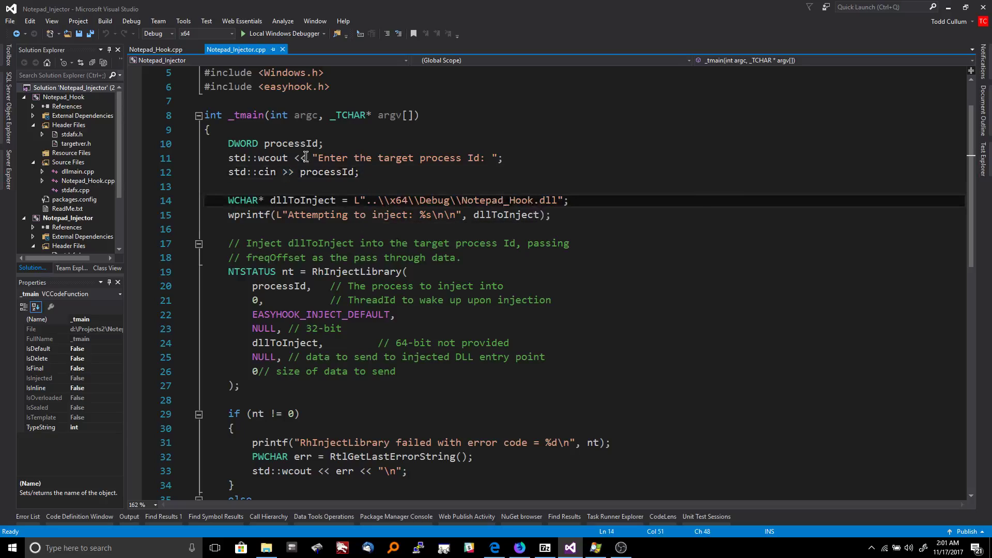
pyautogui.moveTo(342, 199)
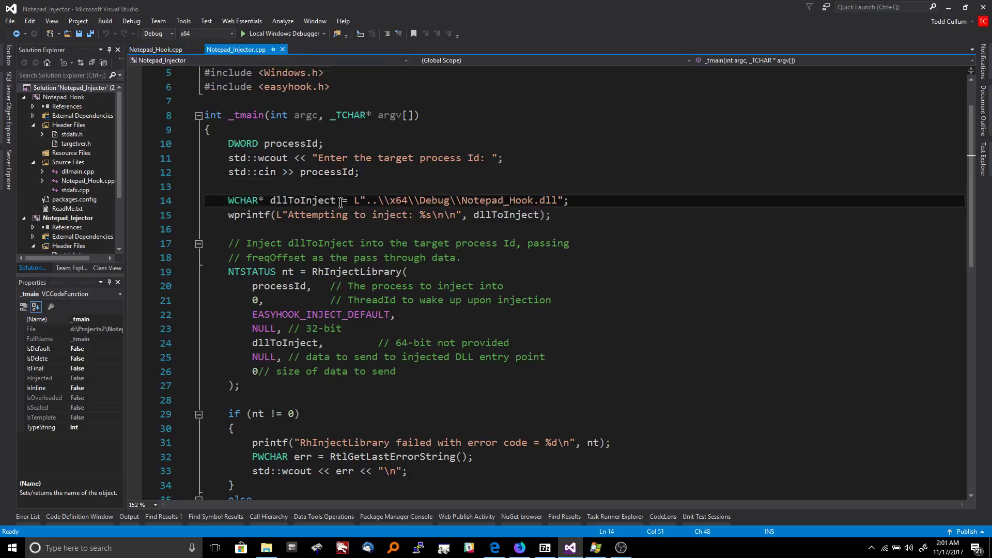
pyautogui.doubleClick(354, 272)
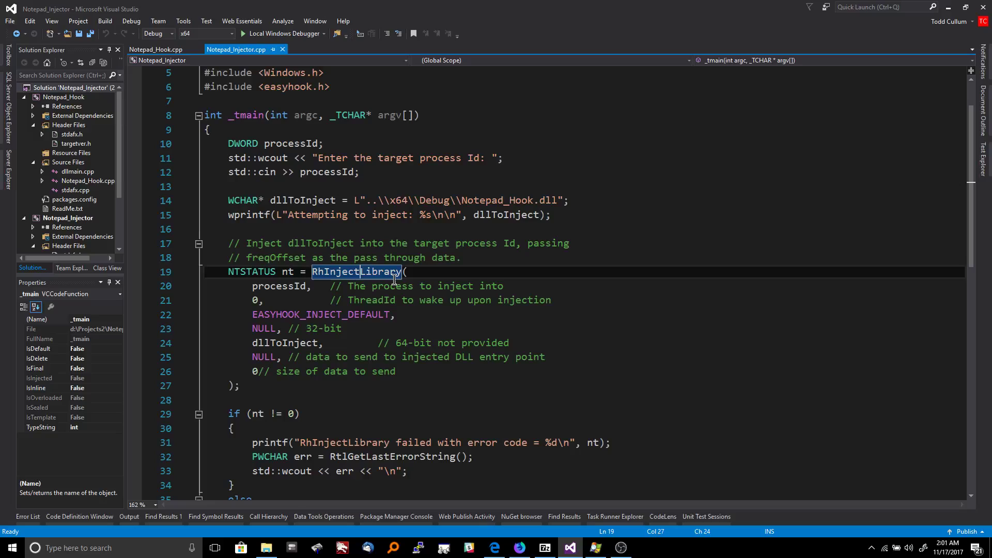
pyautogui.moveTo(370, 314)
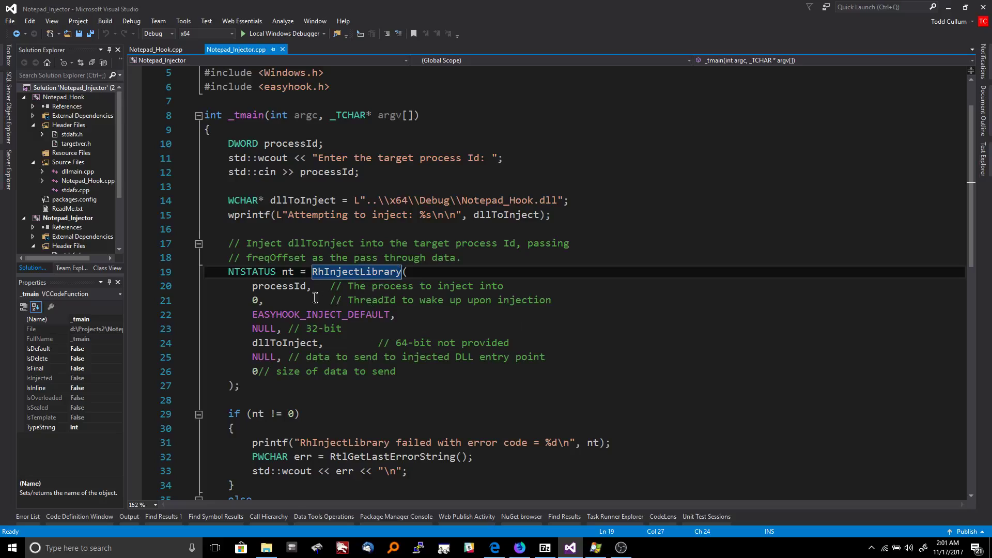
pyautogui.click(280, 286)
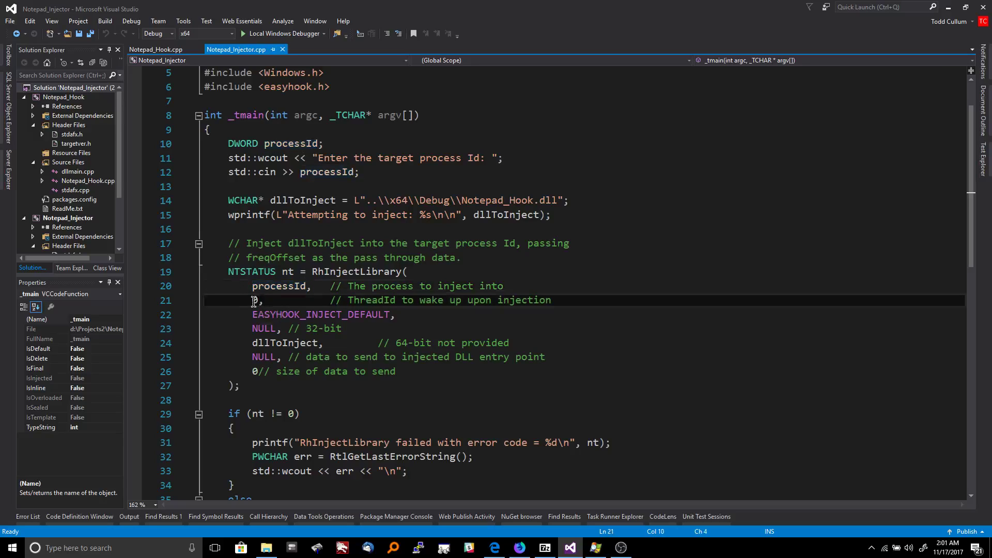
pyautogui.write('0')
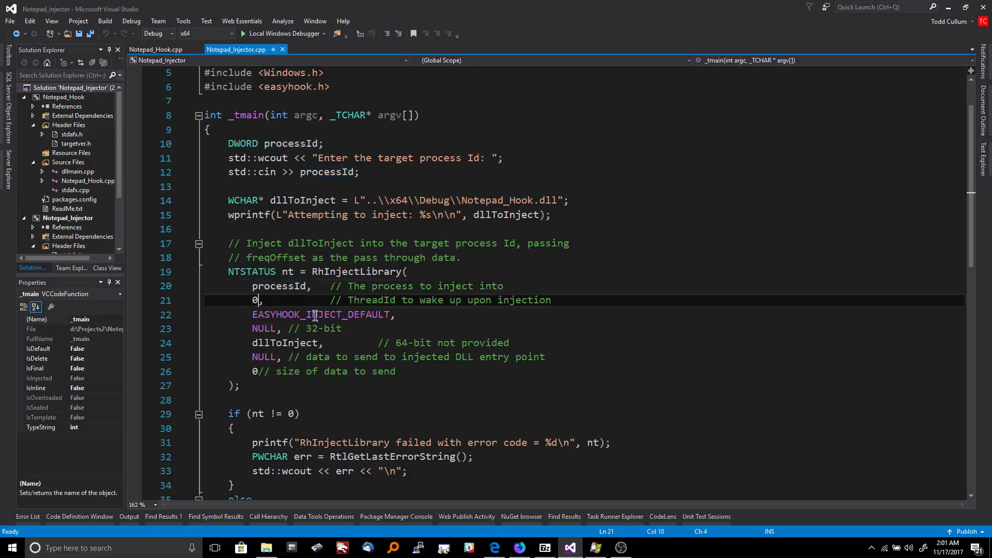
pyautogui.doubleClick(320, 314)
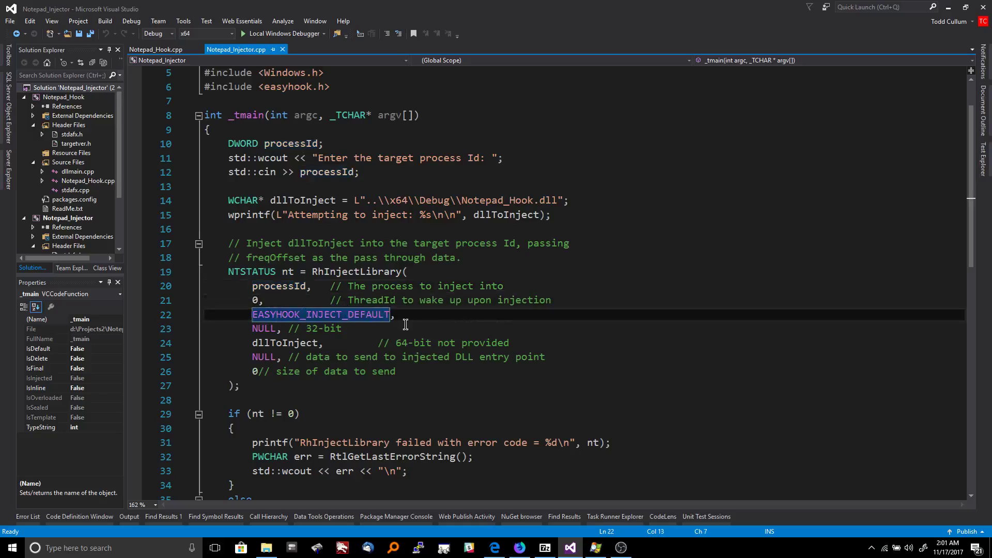
pyautogui.moveTo(345, 314)
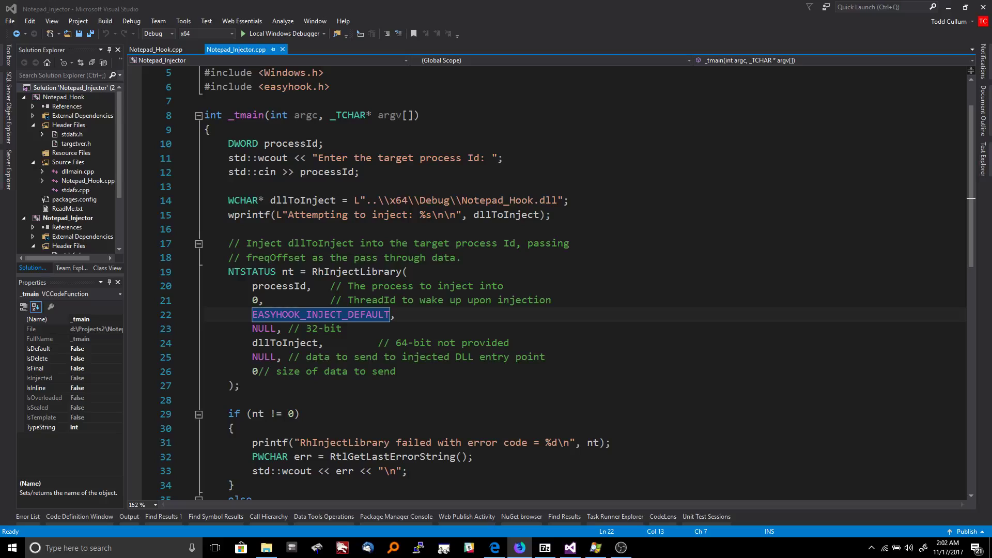
pyautogui.moveTo(408, 417)
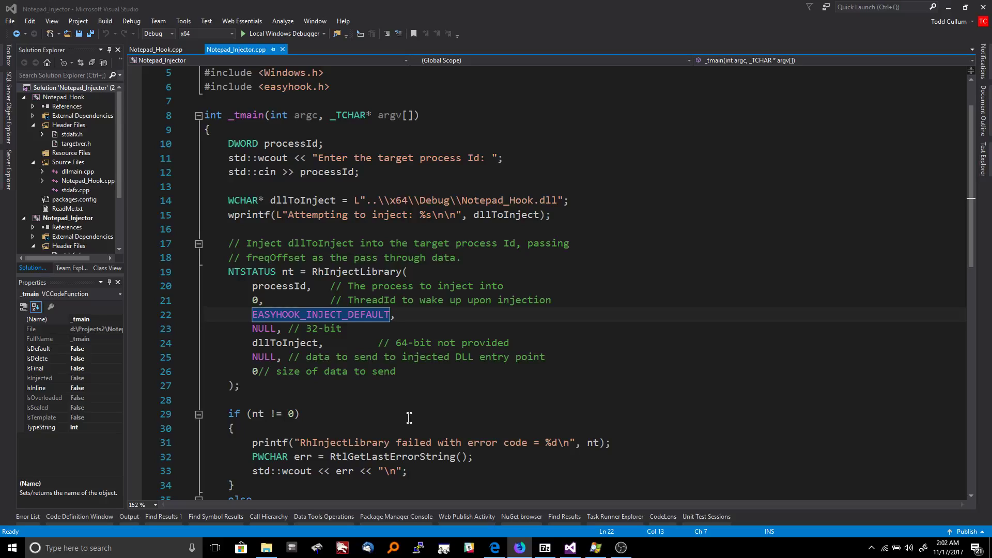
pyautogui.moveTo(283, 322)
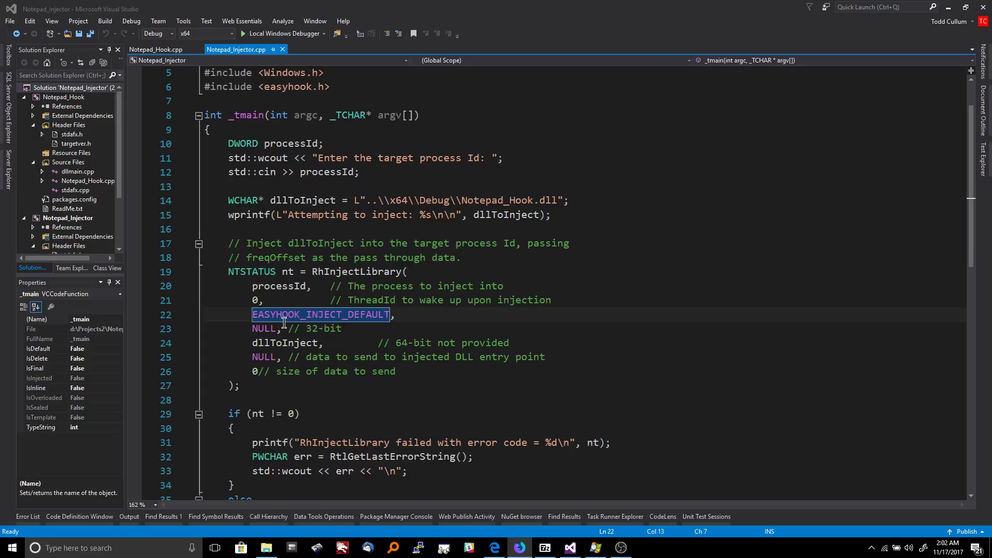
pyautogui.moveTo(320, 314)
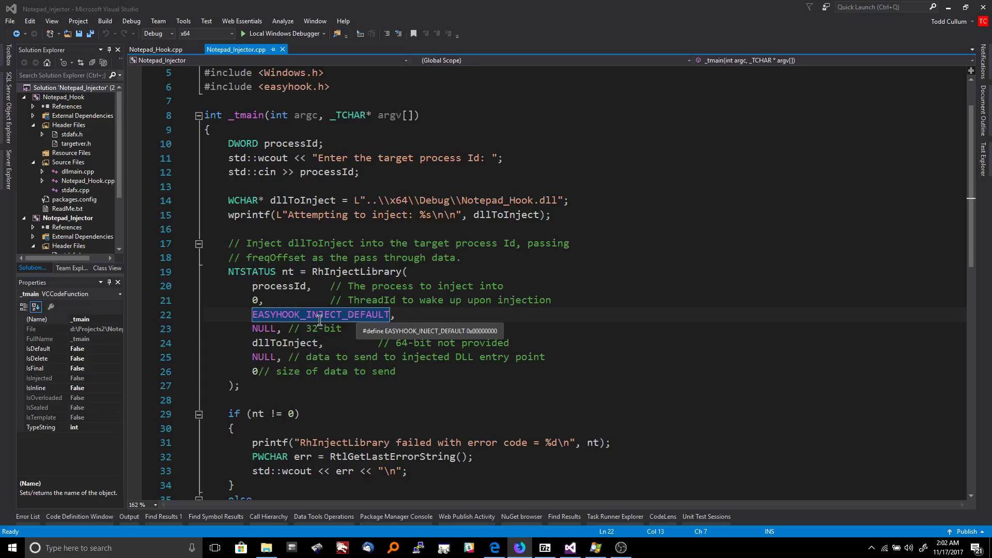
pyautogui.moveTo(328, 290)
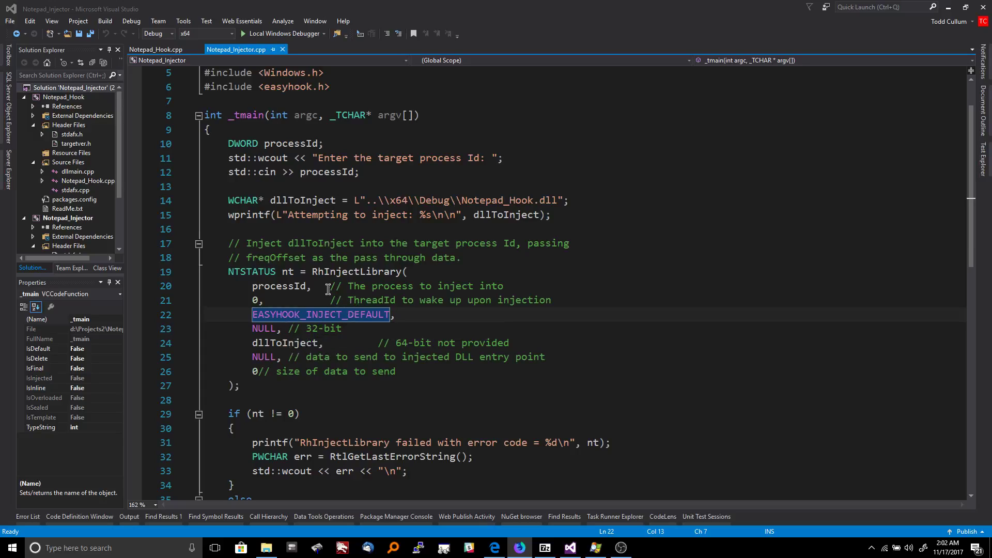
pyautogui.moveTo(269, 306)
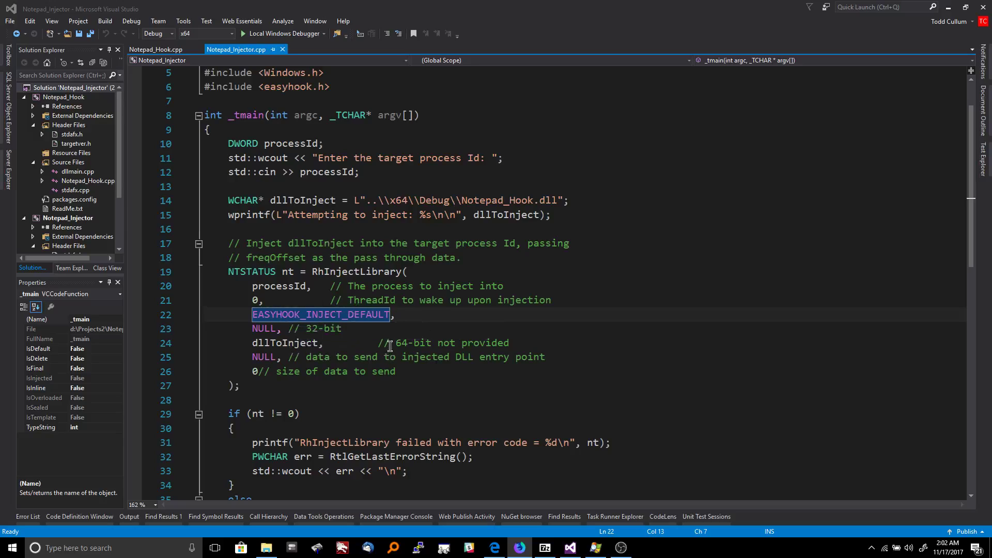
# Step: Walk through the dllToInject, NULL library and NULL data arguments and the printf error branch
pyautogui.click(264, 329)
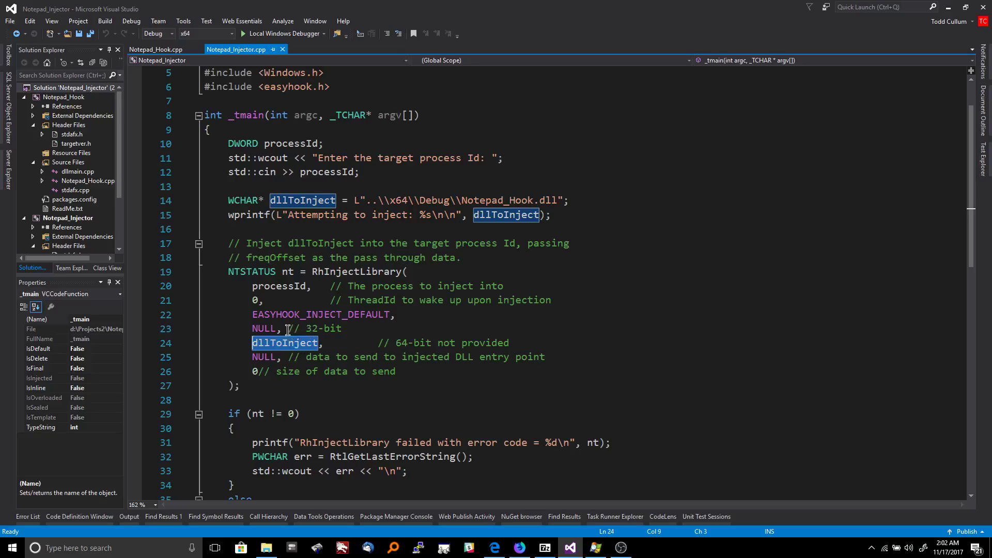
pyautogui.click(263, 327)
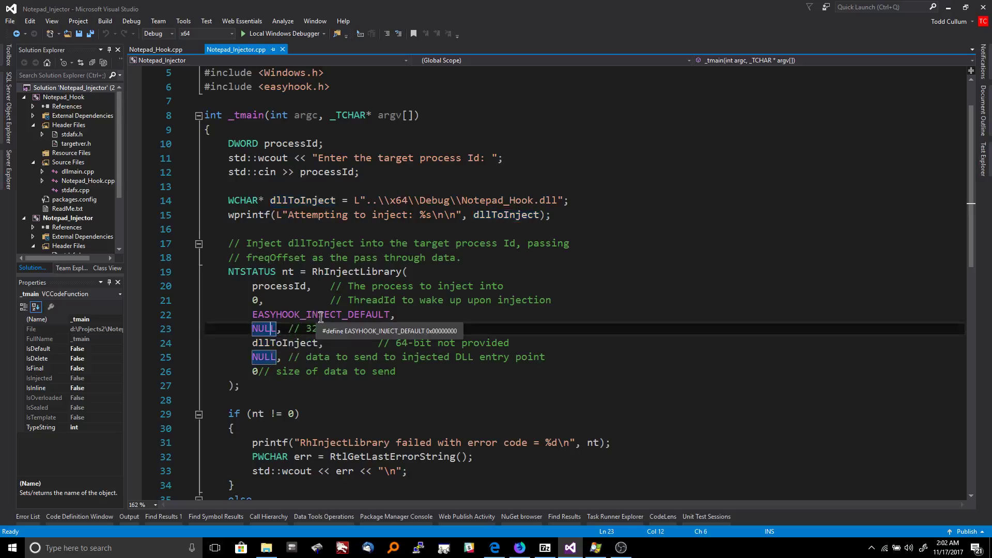
pyautogui.click(265, 329)
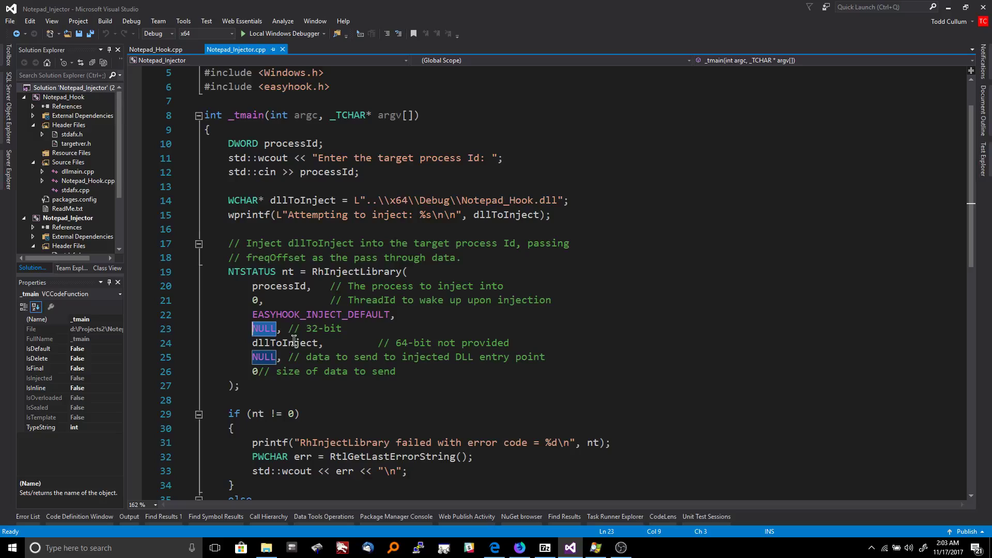
pyautogui.moveTo(490, 356)
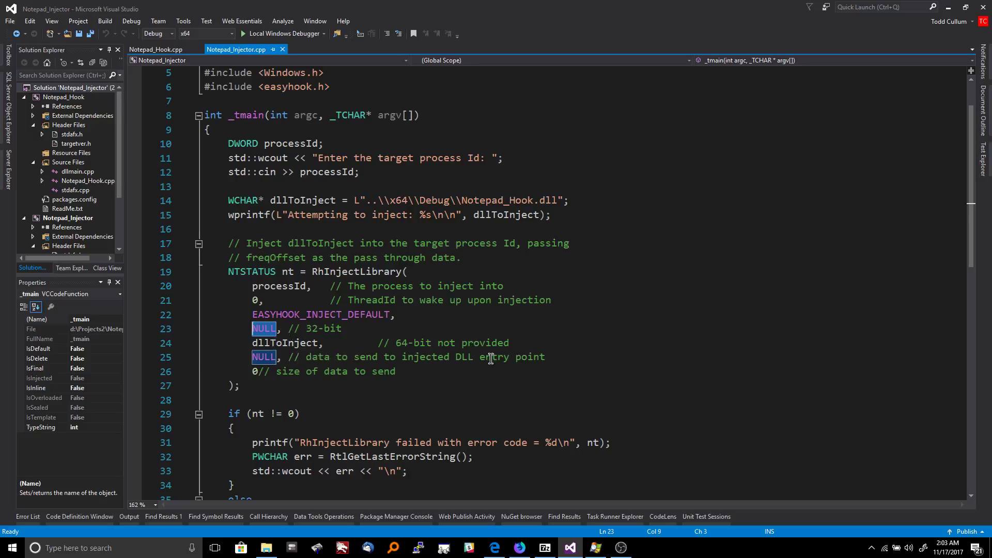
pyautogui.click(281, 356)
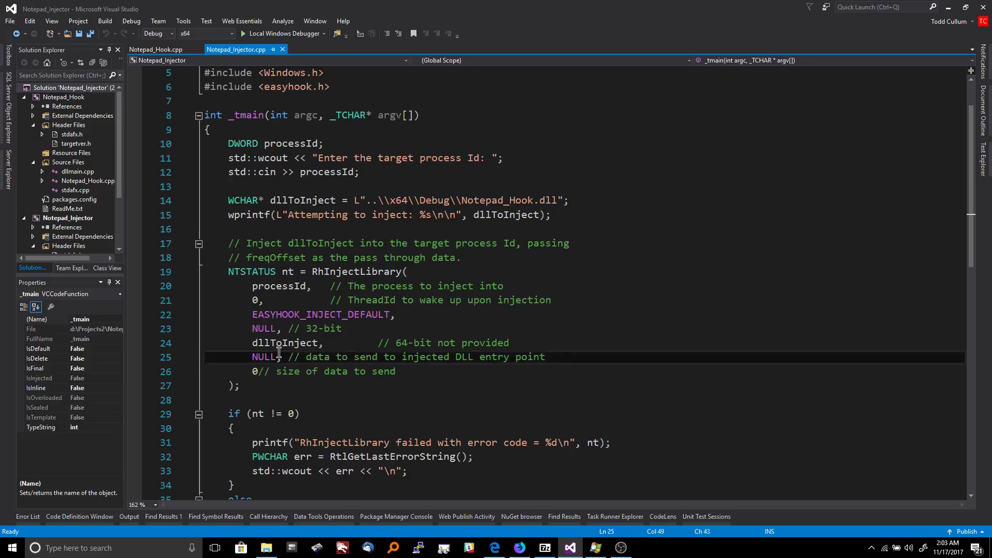
pyautogui.moveTo(301, 342)
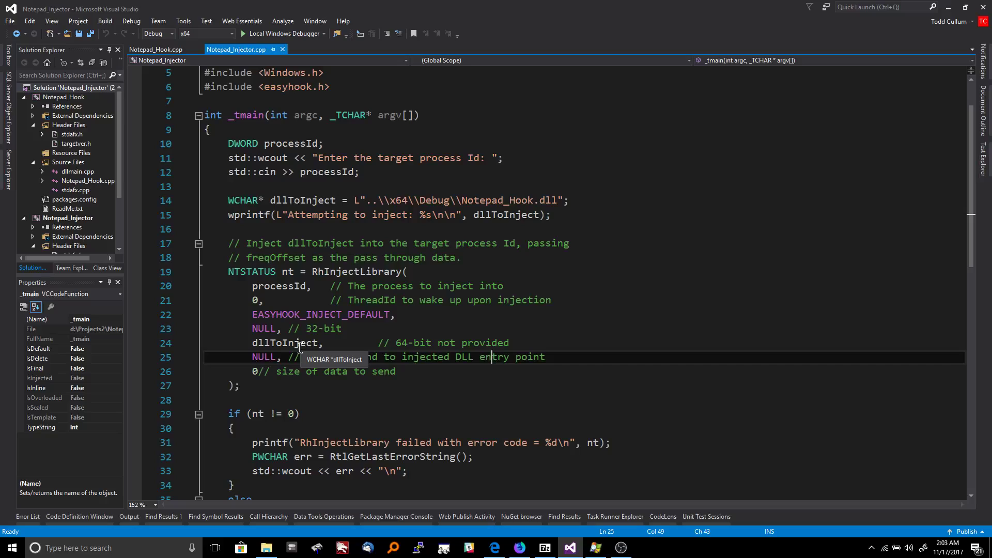
pyautogui.moveTo(277, 349)
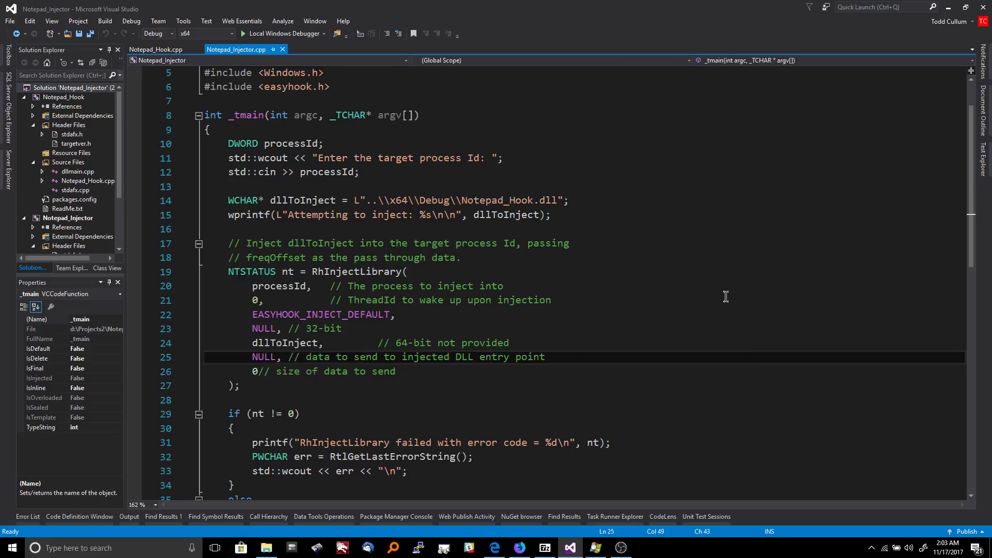
pyautogui.moveTo(310, 360)
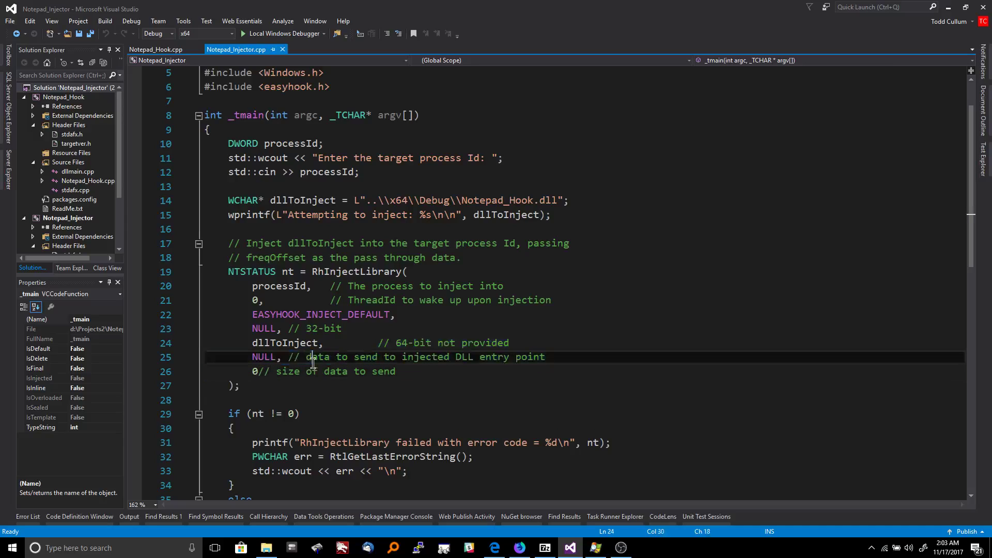
pyautogui.doubleClick(263, 356)
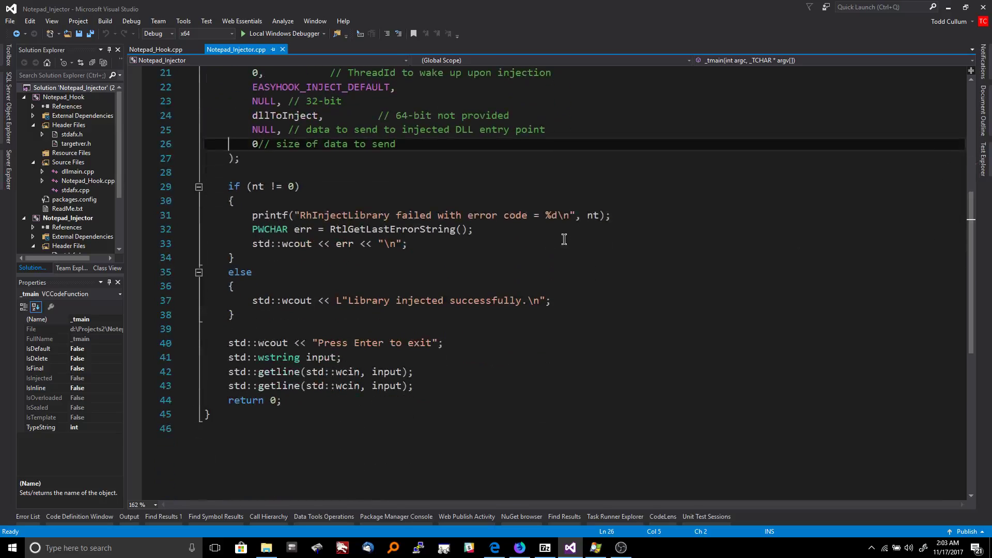
pyautogui.moveTo(258, 178)
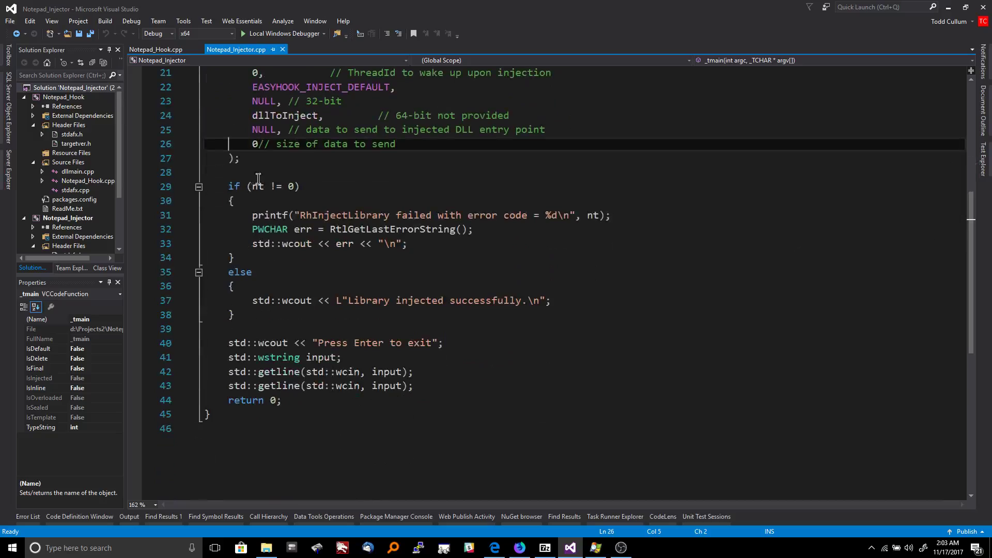
pyautogui.click(295, 185)
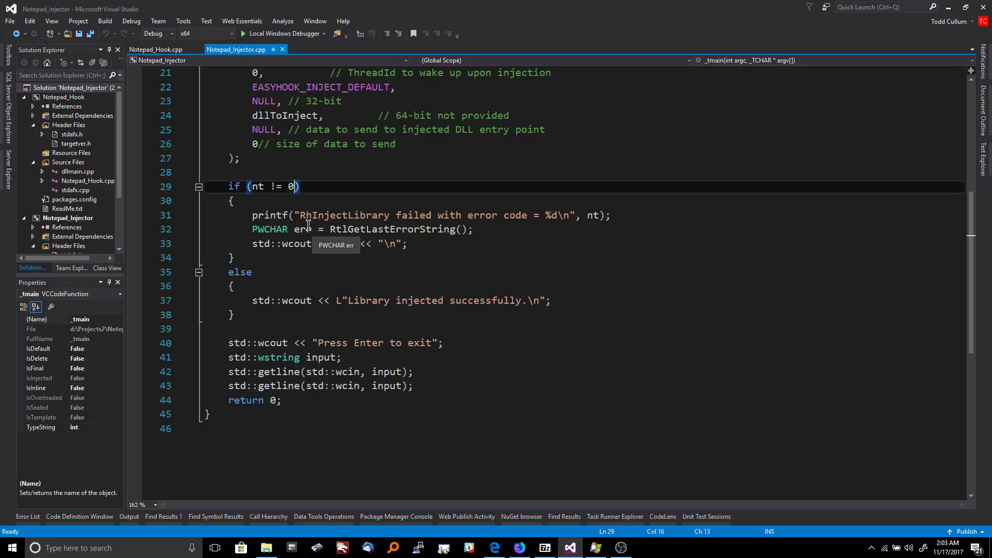
pyautogui.moveTo(386, 182)
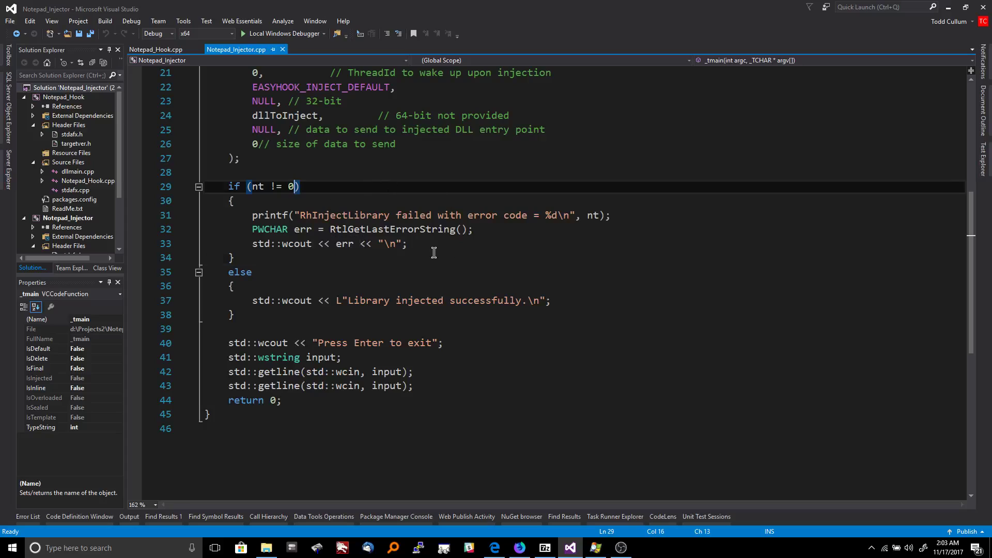
pyautogui.doubleClick(268, 215)
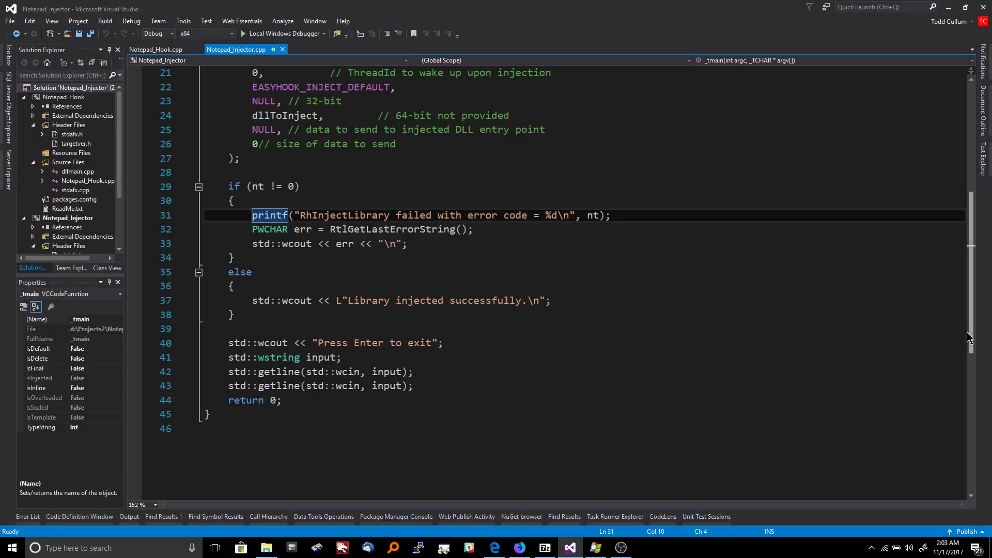
# Step: Switch to Notepad_Hook.cpp and scroll to the NtCreateFileHook function with its Object Name MessageBox
pyautogui.click(155, 50)
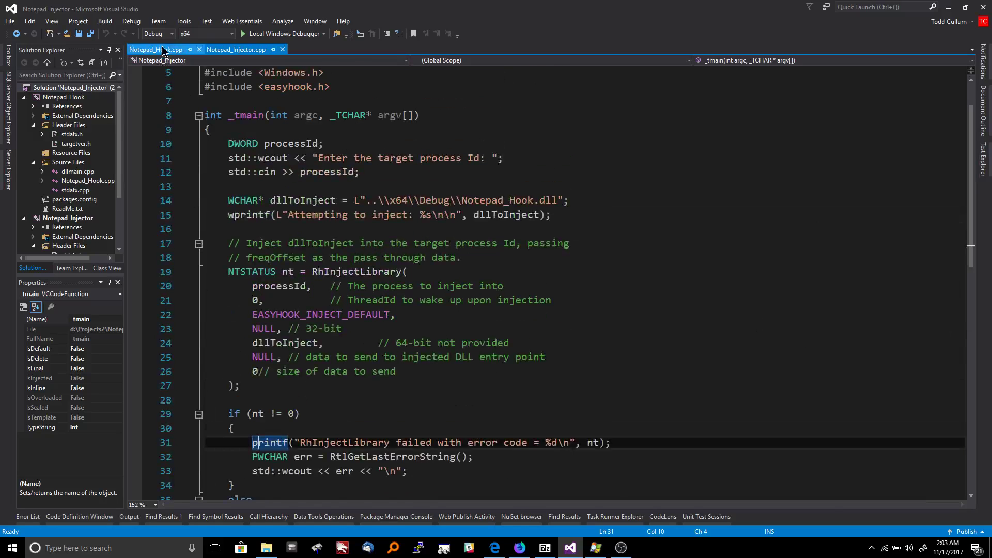
pyautogui.click(155, 49)
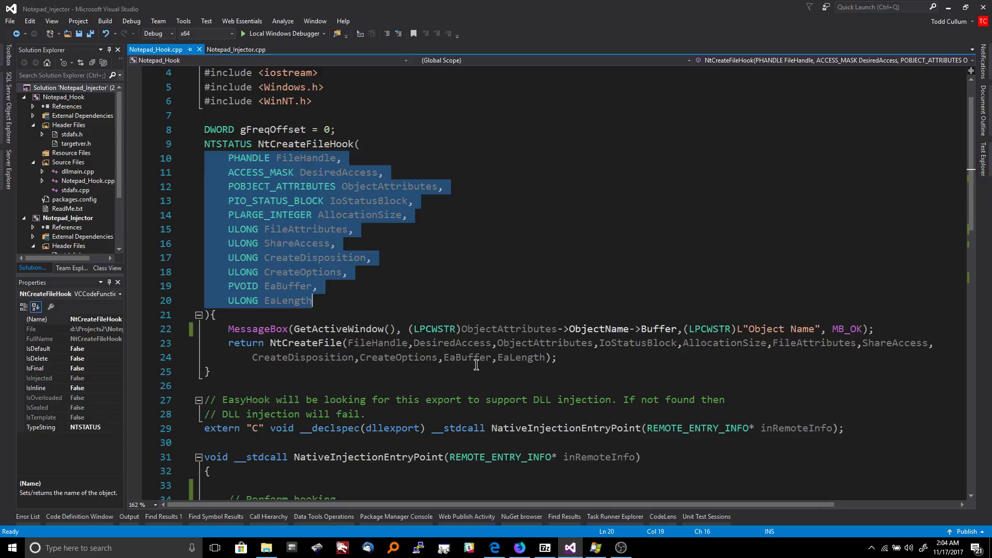
pyautogui.moveTo(392, 312)
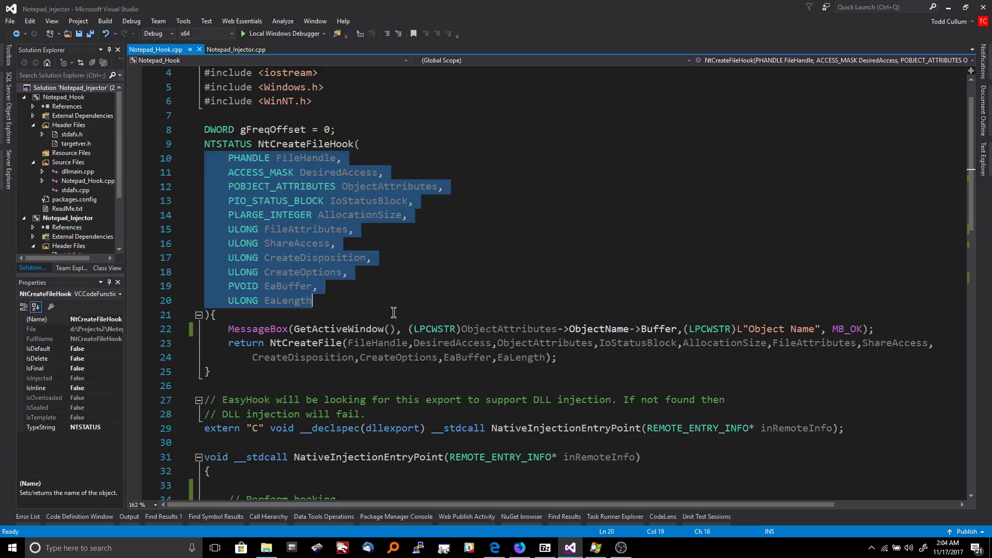
pyautogui.moveTo(500, 324)
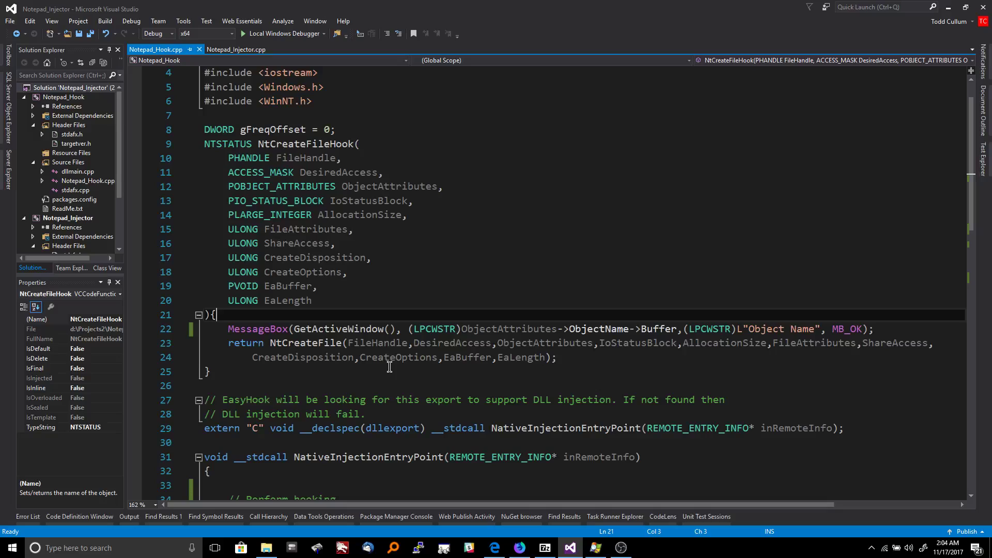
pyautogui.moveTo(346, 303)
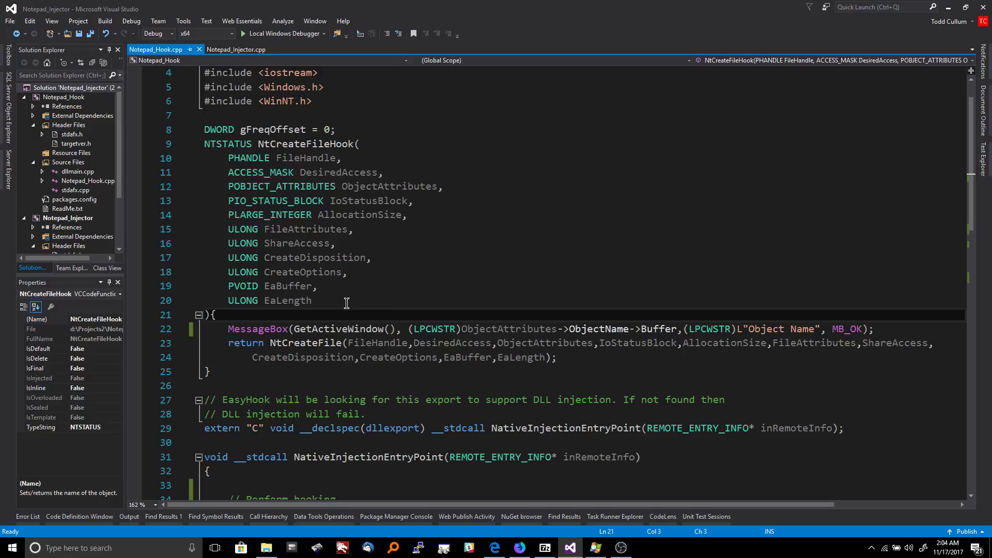
pyautogui.moveTo(366, 224)
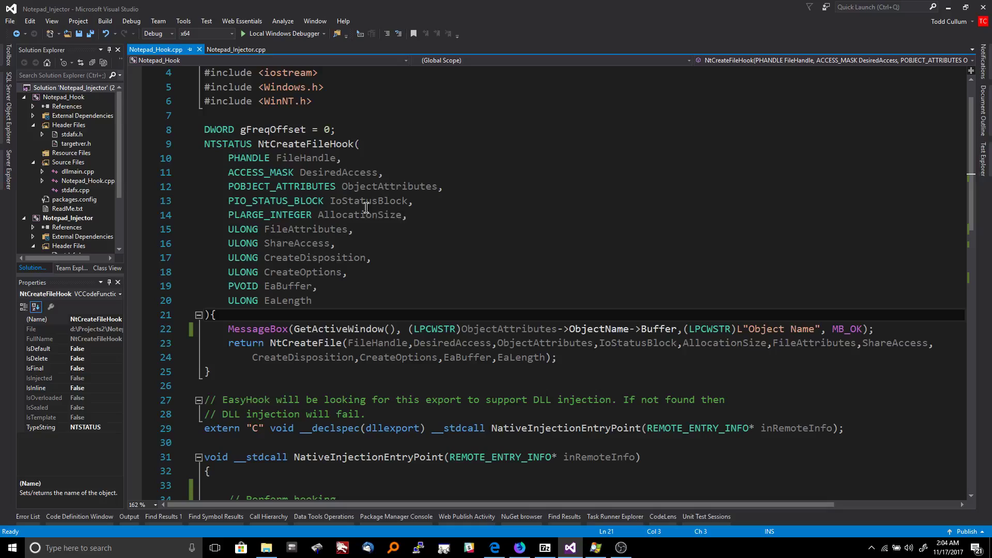
pyautogui.moveTo(370, 200)
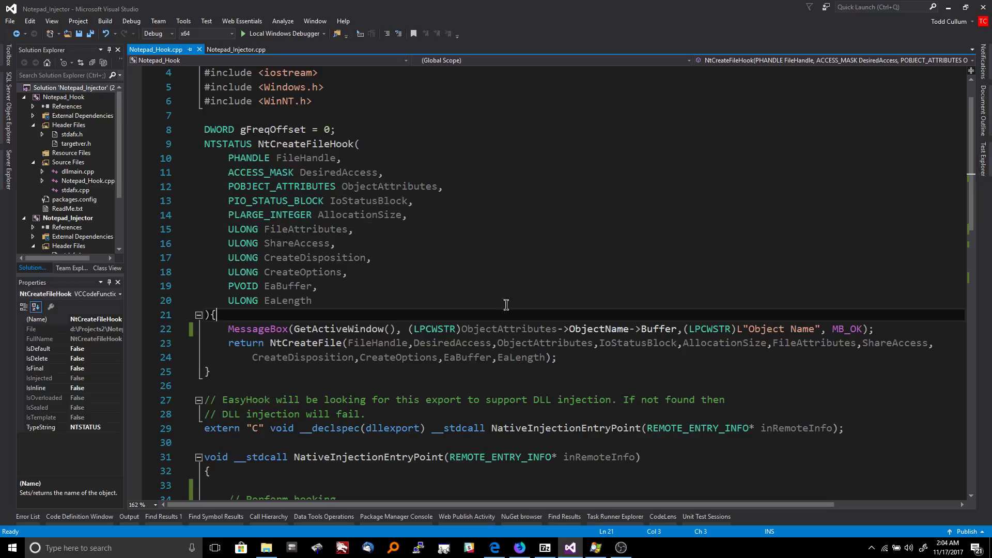
pyautogui.moveTo(518, 320)
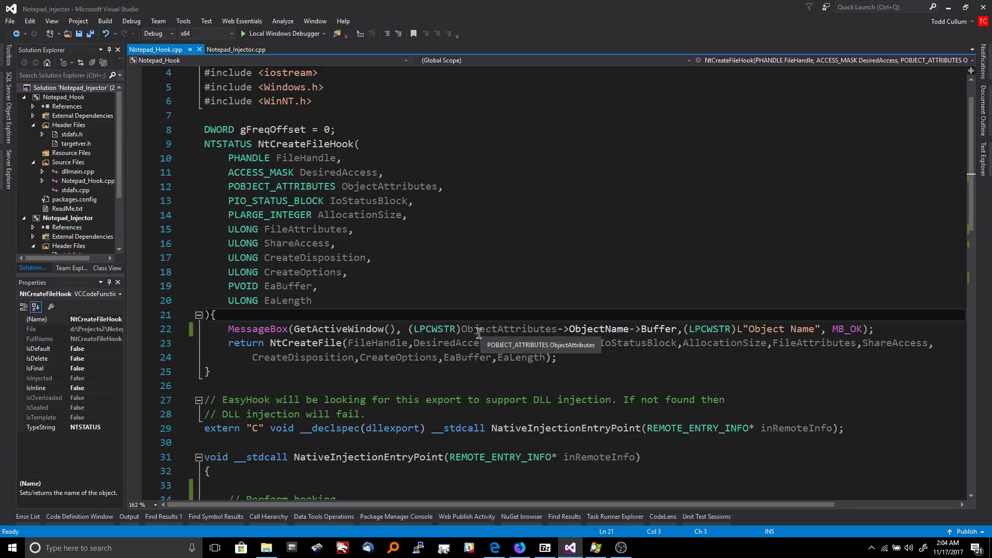
pyautogui.moveTo(630, 324)
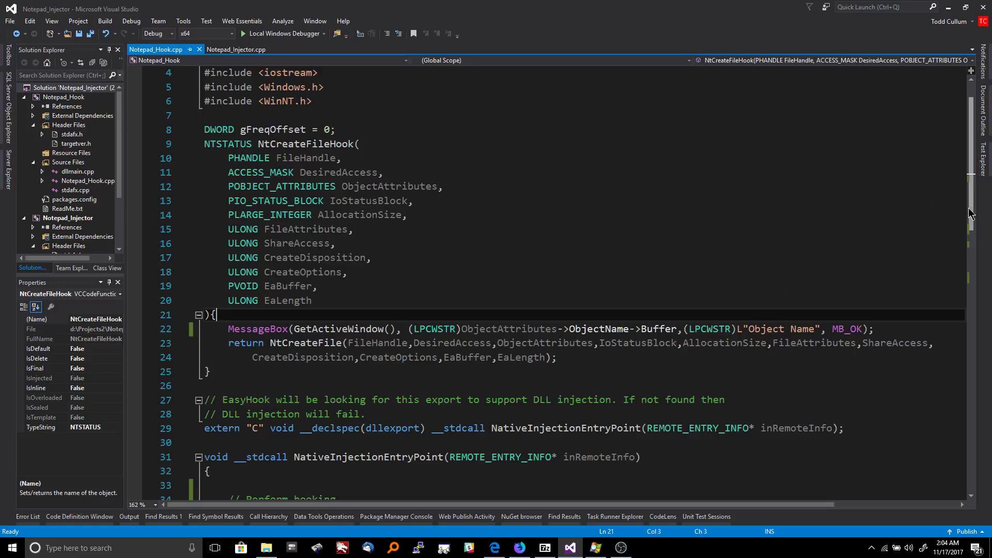
pyautogui.scroll(-3)
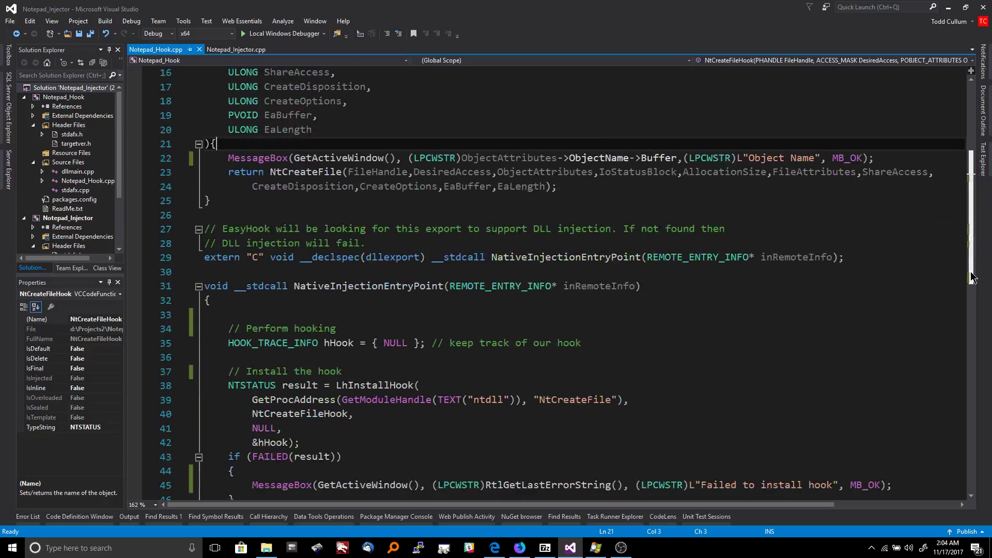
pyautogui.scroll(-3)
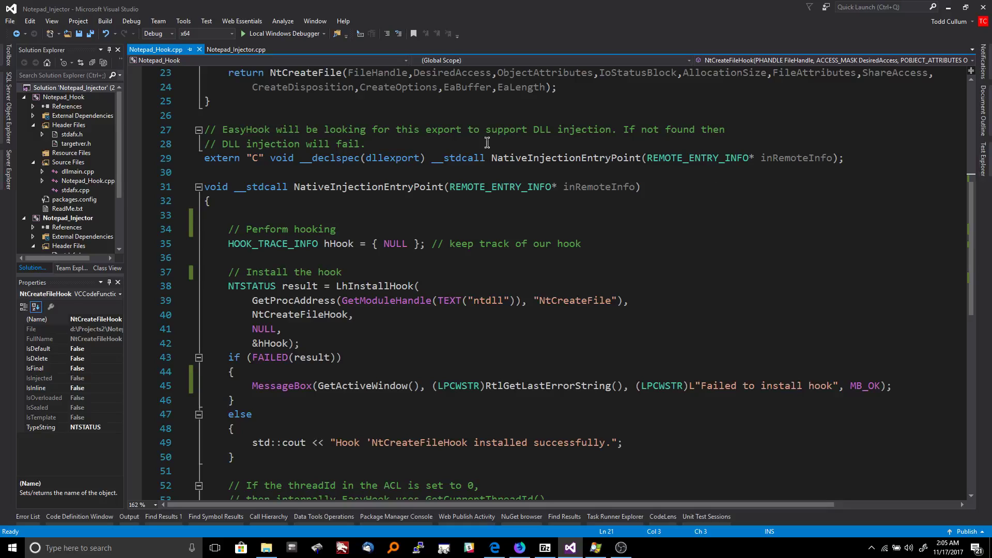
pyautogui.moveTo(656, 157)
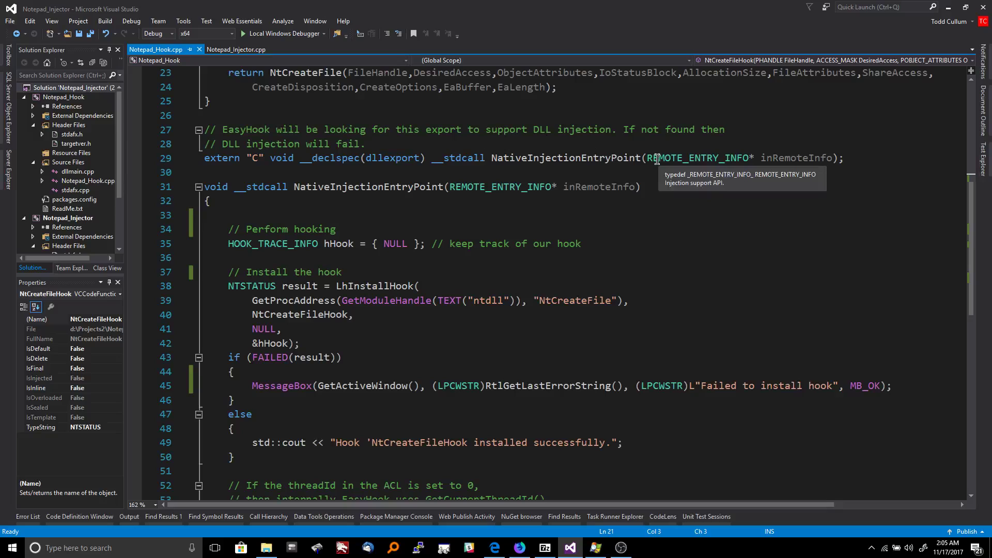
pyautogui.moveTo(246, 130)
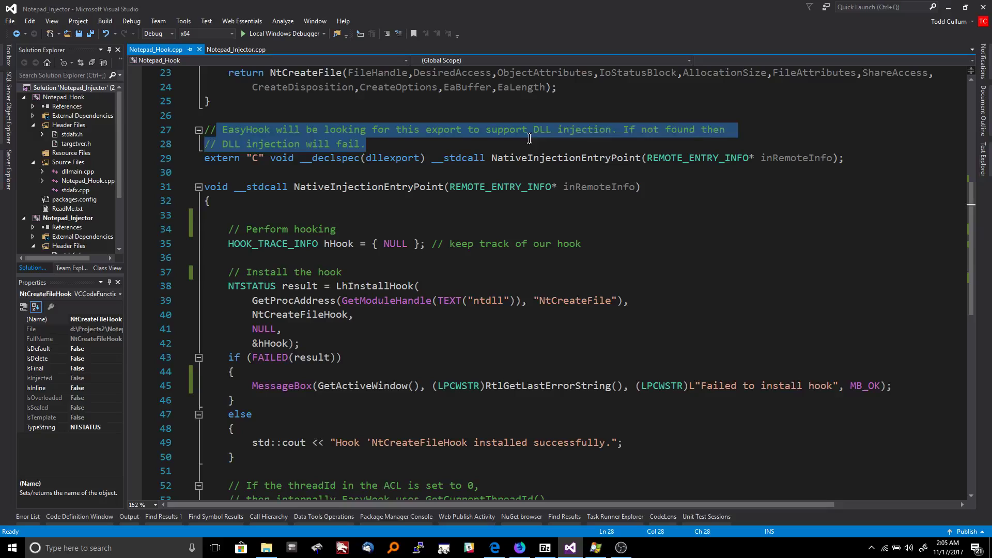
pyautogui.click(604, 129)
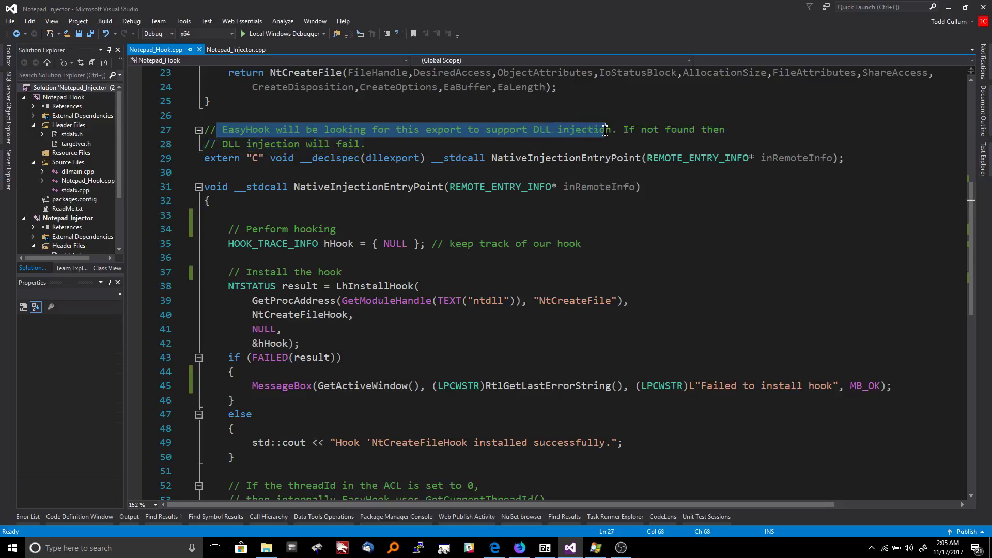
pyautogui.click(366, 143)
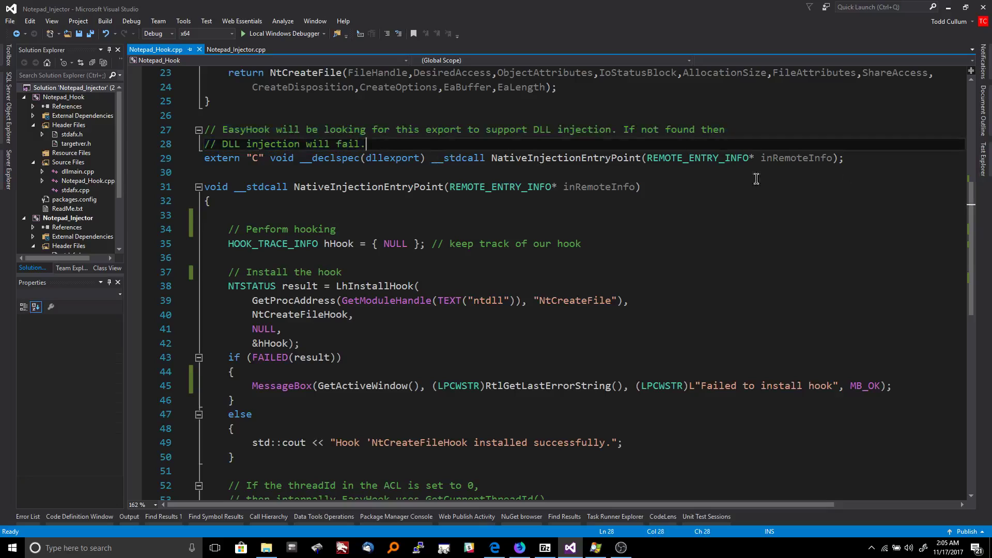
pyautogui.moveTo(447, 152)
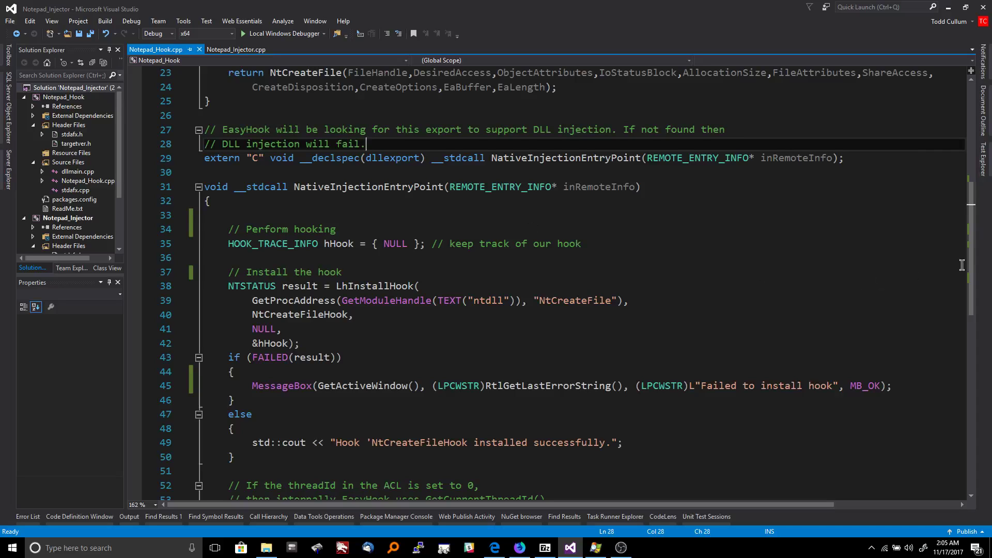
pyautogui.scroll(-3)
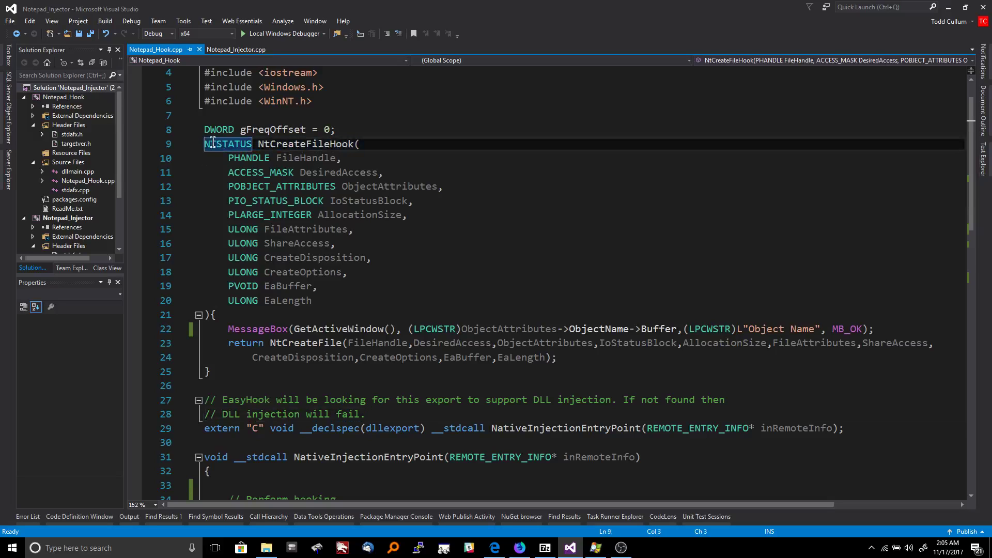
pyautogui.moveTo(203, 143); pyautogui.dragTo(367, 343)
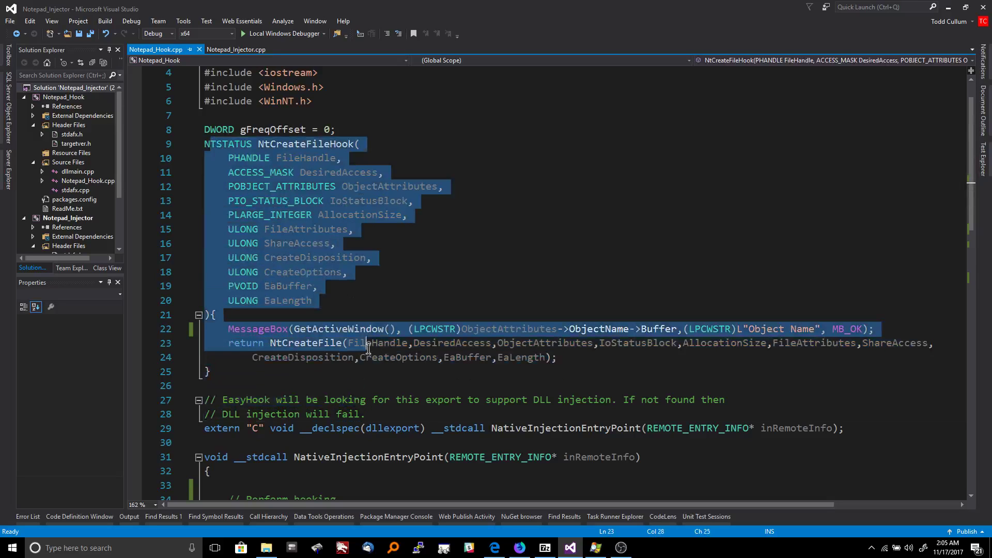
pyautogui.scroll(-3)
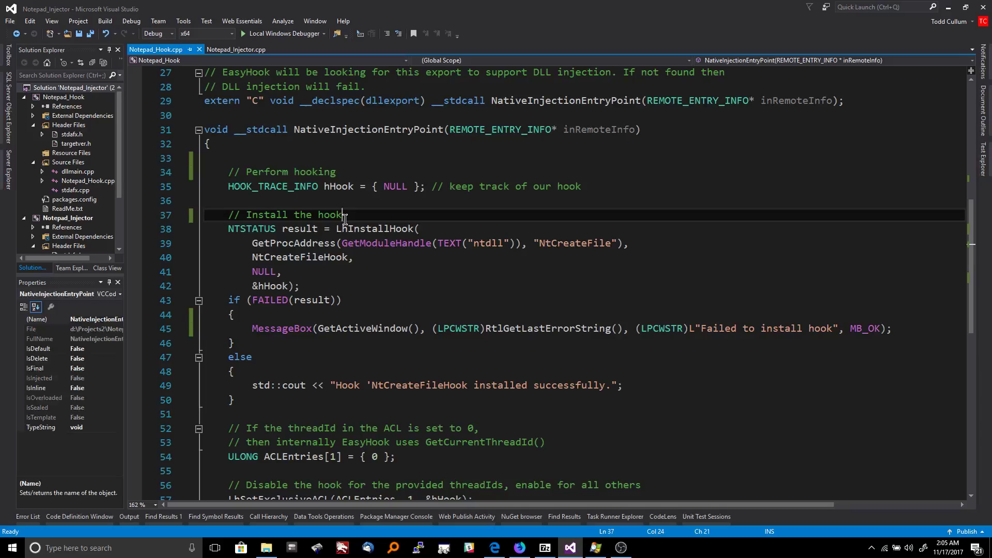
pyautogui.moveTo(336, 257)
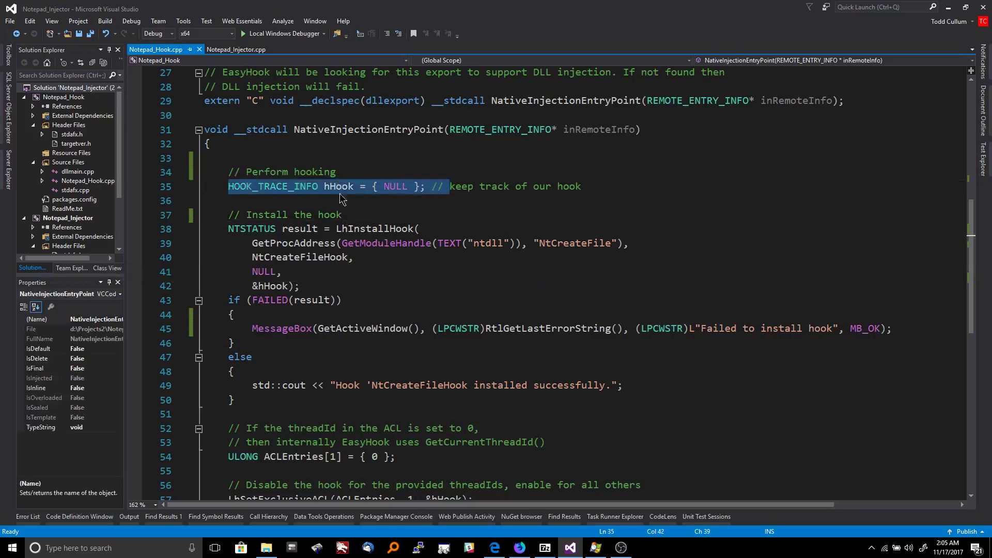
pyautogui.click(375, 186)
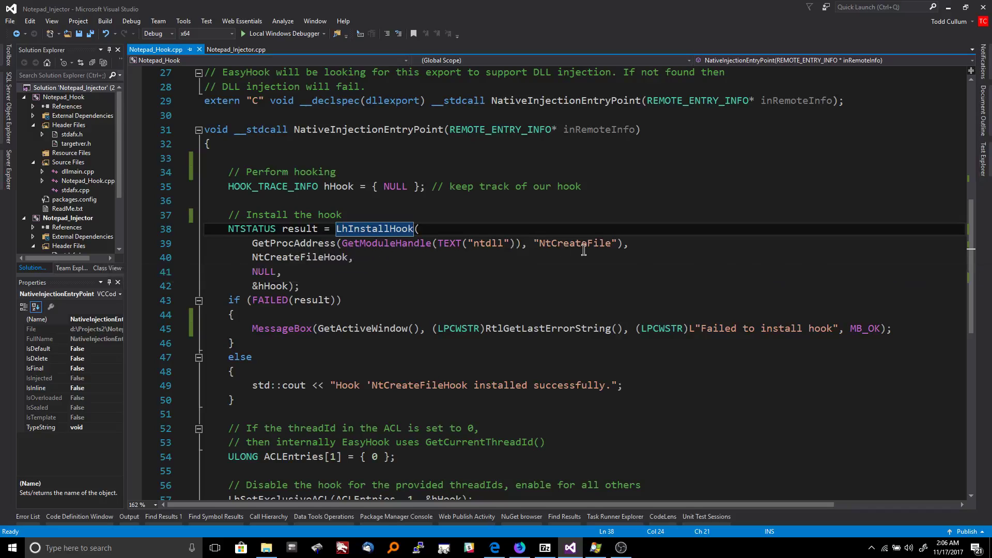
pyautogui.click(610, 243)
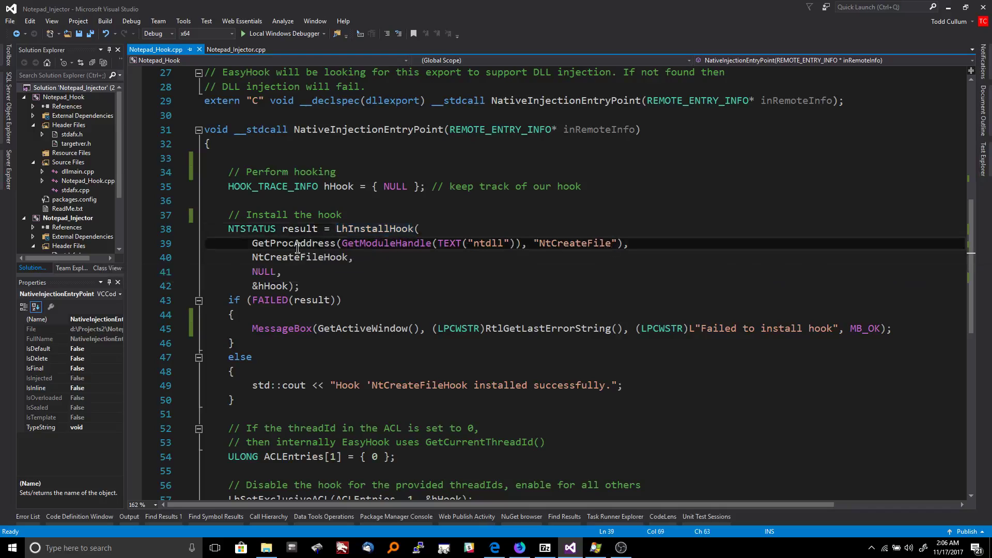
pyautogui.moveTo(573, 243)
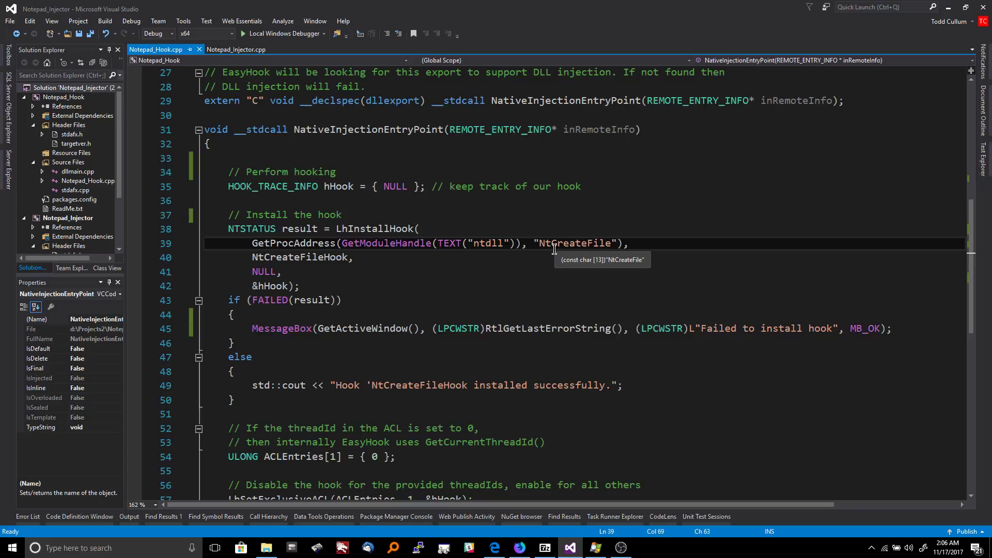
pyautogui.moveTo(558, 213)
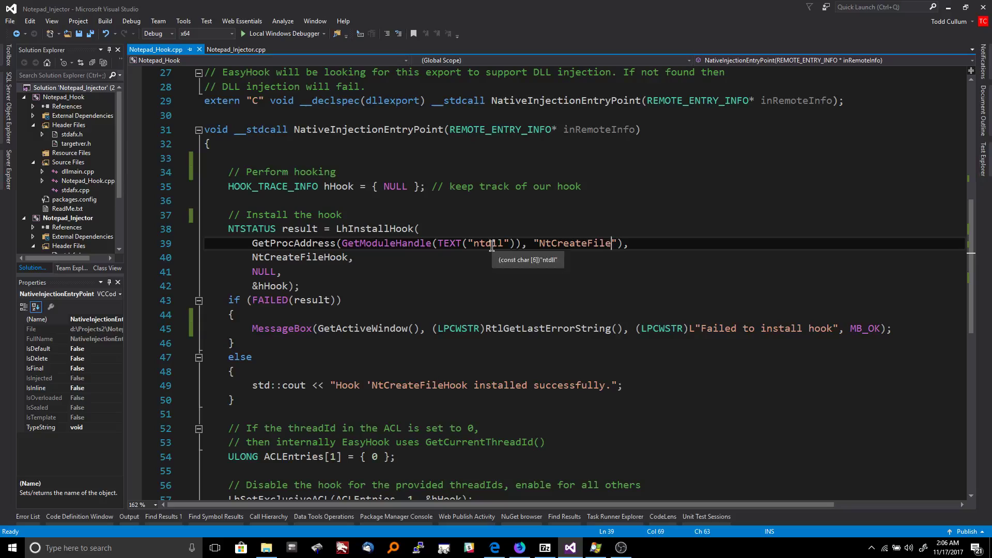
pyautogui.click(322, 257)
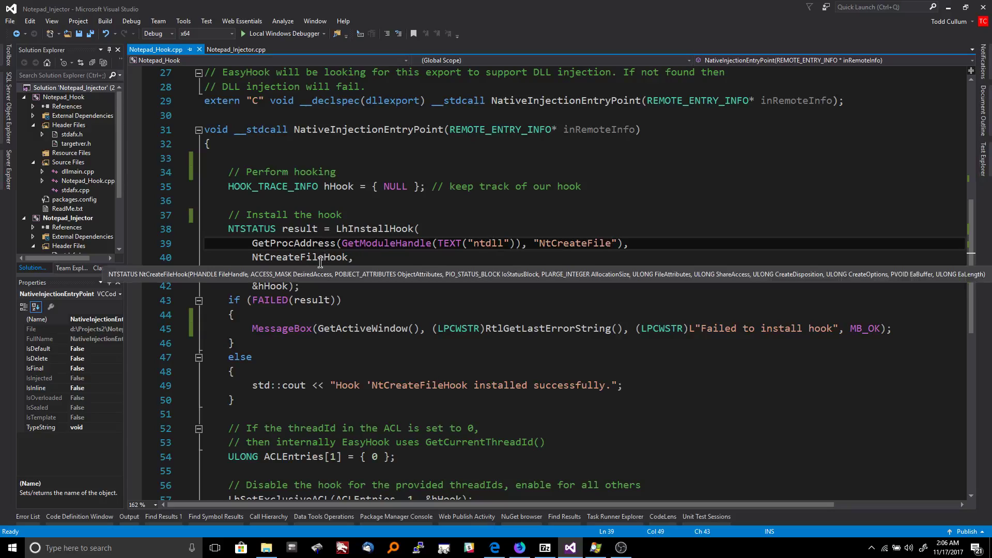
pyautogui.doubleClick(298, 257)
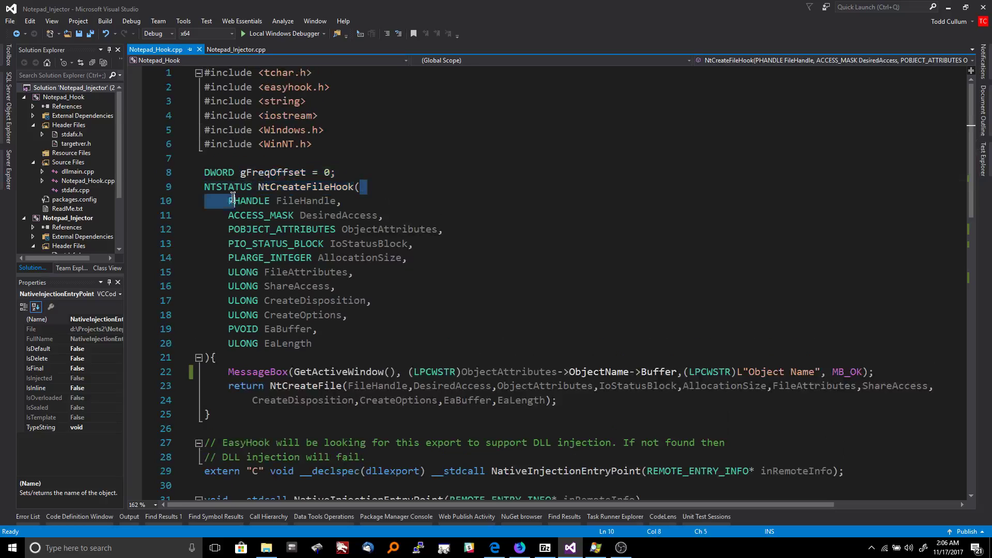
# Step: Scroll to the install code and examine the NULL and hHook arguments of the hook install call
pyautogui.scroll(-3)
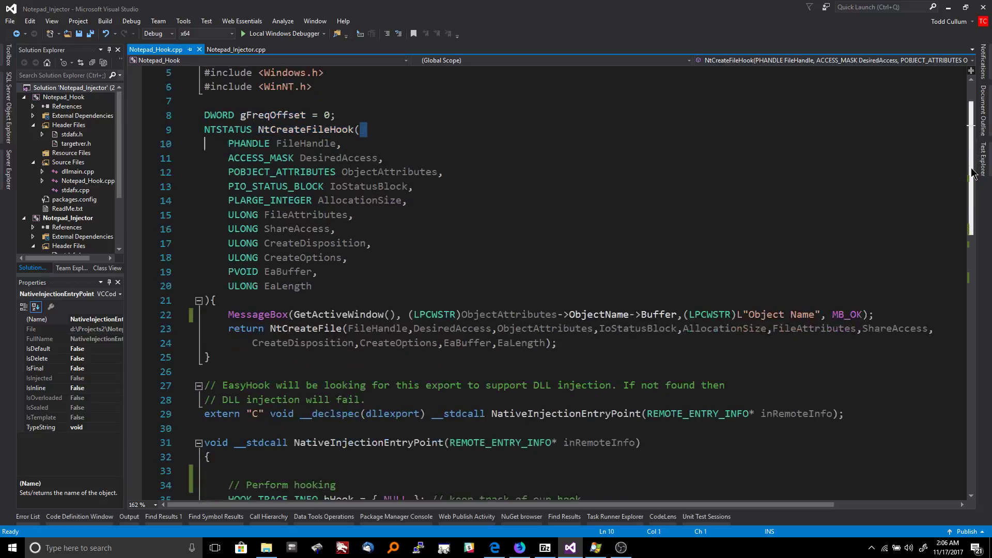
pyautogui.scroll(-3)
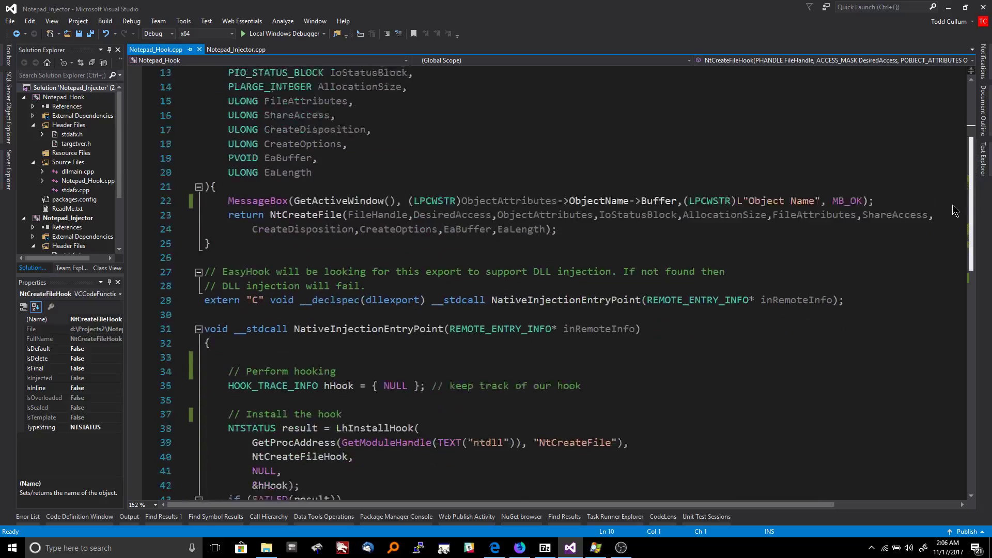
pyautogui.scroll(-3)
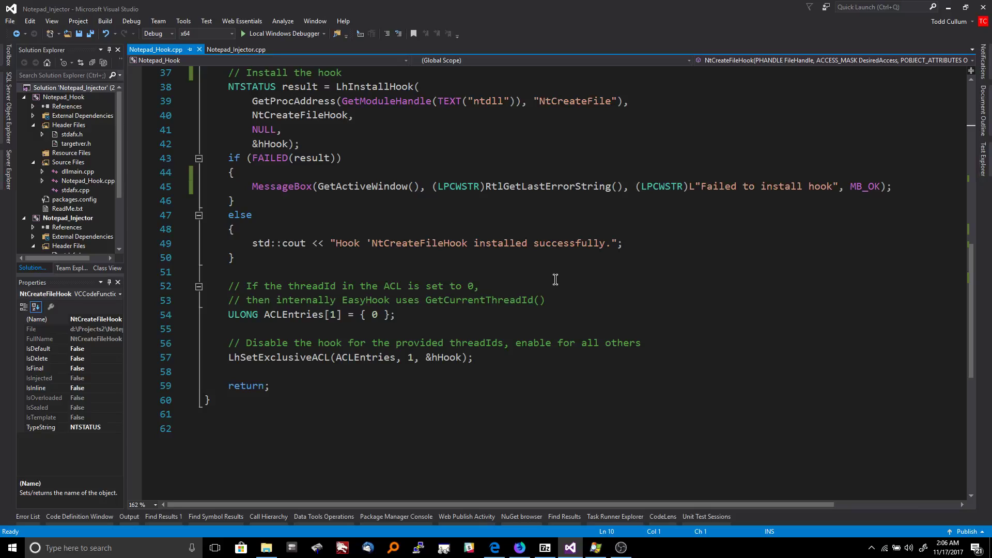
pyautogui.moveTo(246, 133)
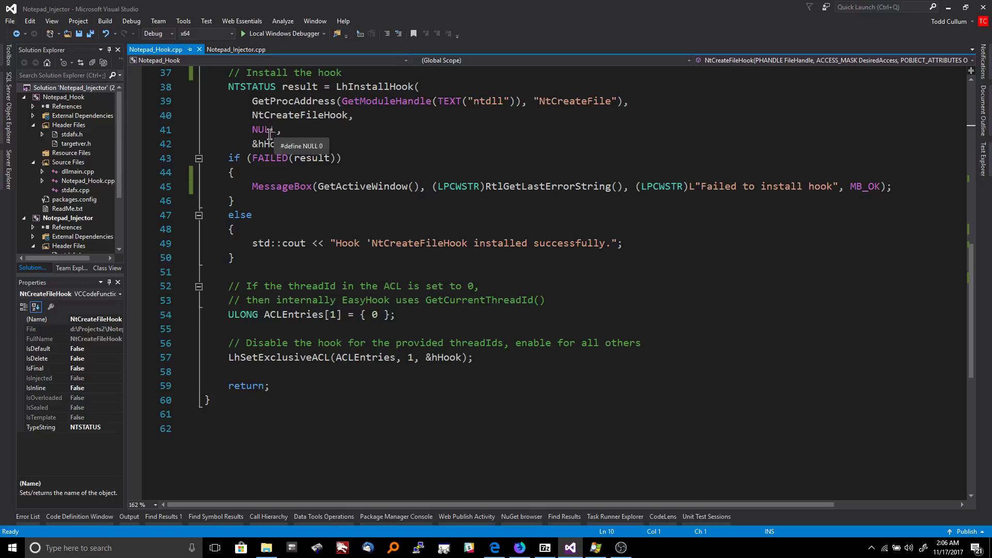
pyautogui.doubleClick(273, 144)
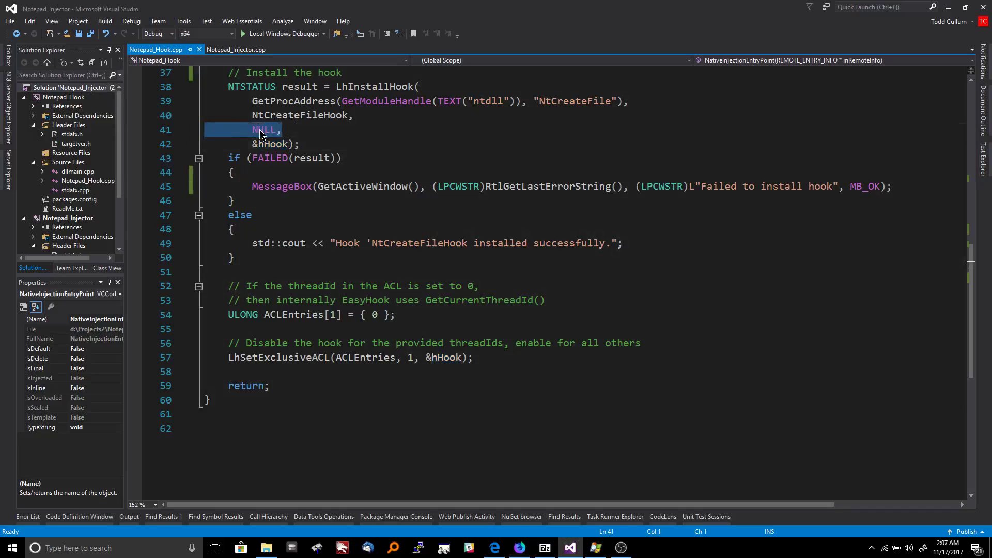
pyautogui.doubleClick(263, 130)
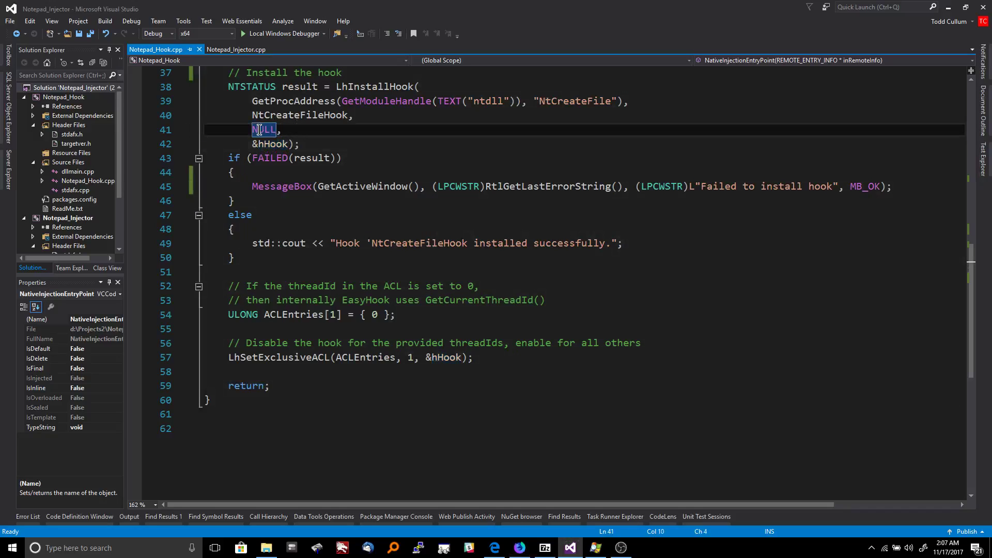
pyautogui.doubleClick(274, 143)
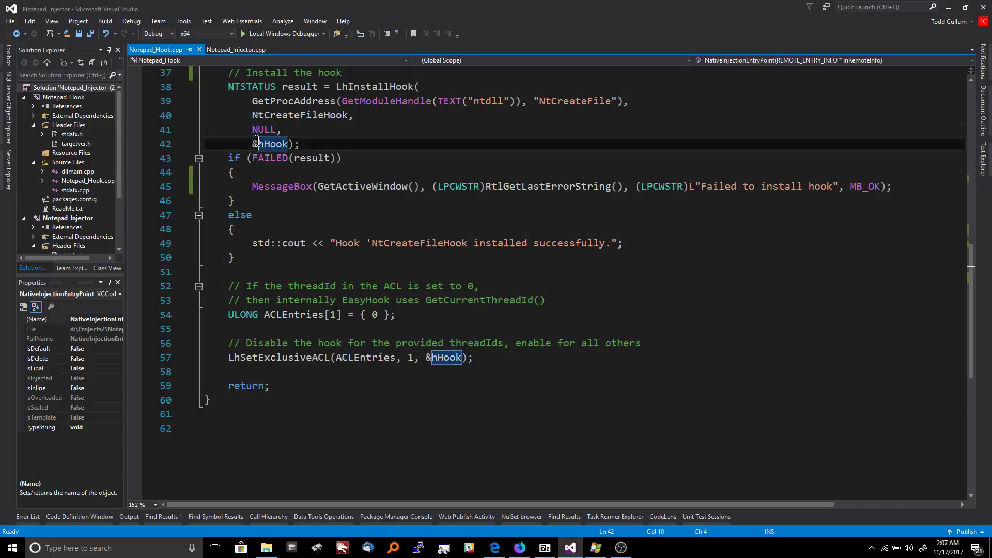
pyautogui.moveTo(271, 144)
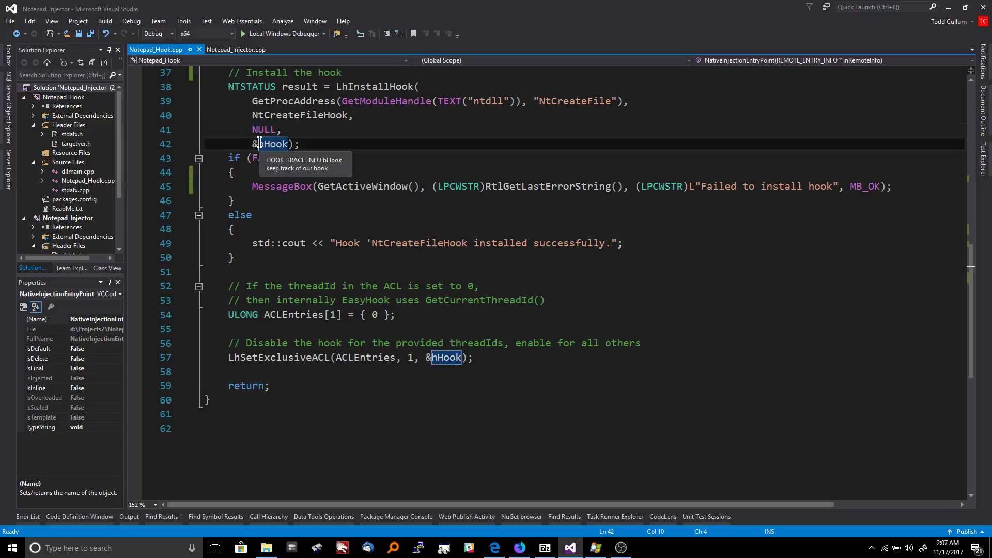
pyautogui.moveTo(407, 134)
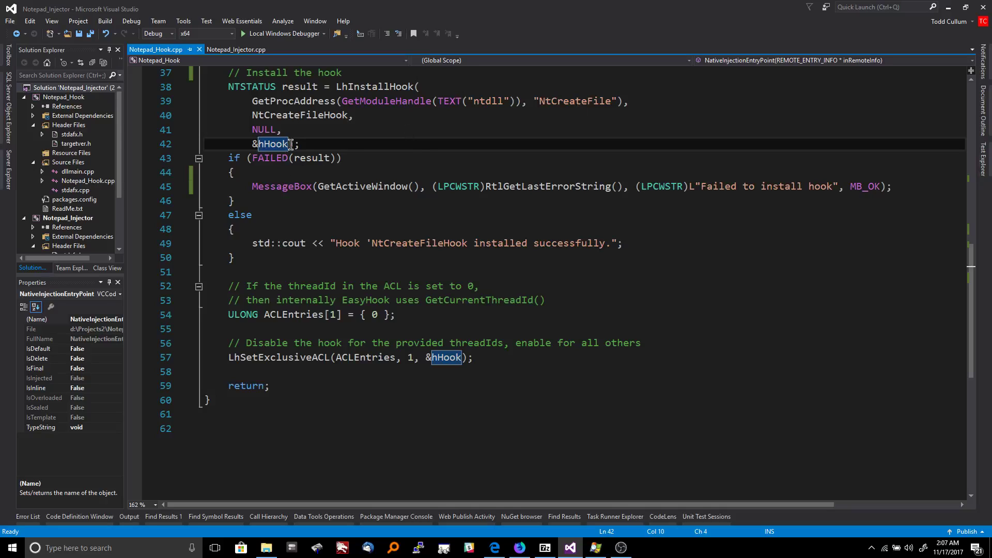
pyautogui.moveTo(272, 144)
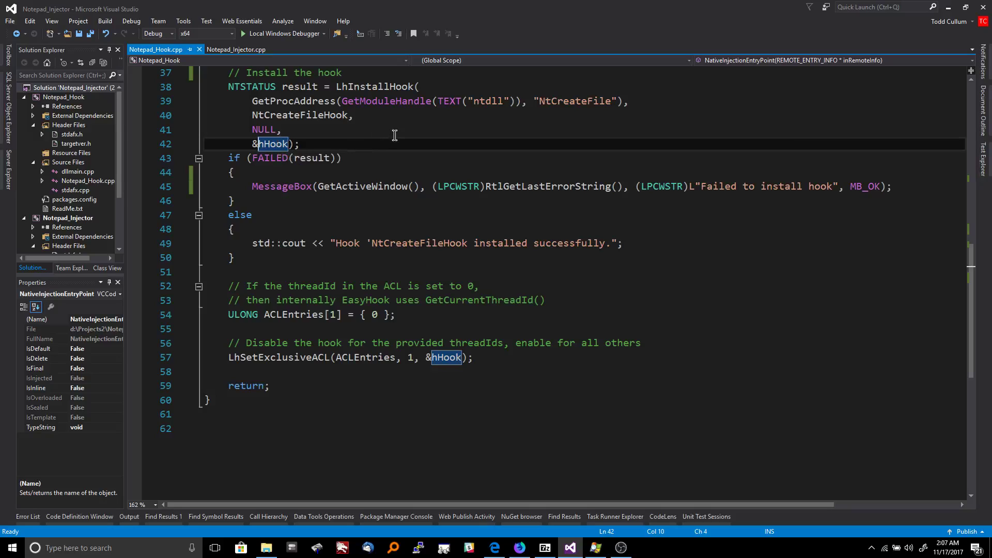
pyautogui.moveTo(394, 134)
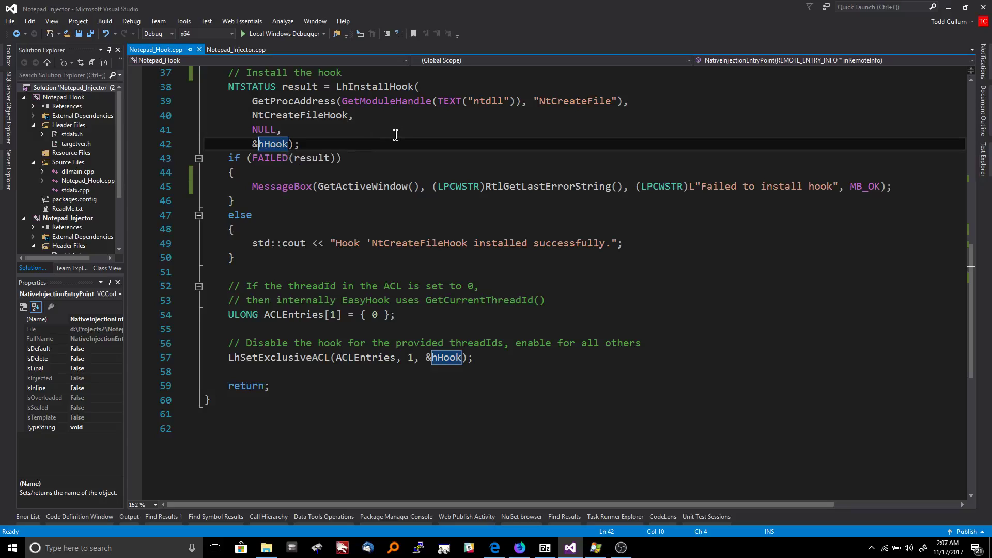
pyautogui.moveTo(305, 356)
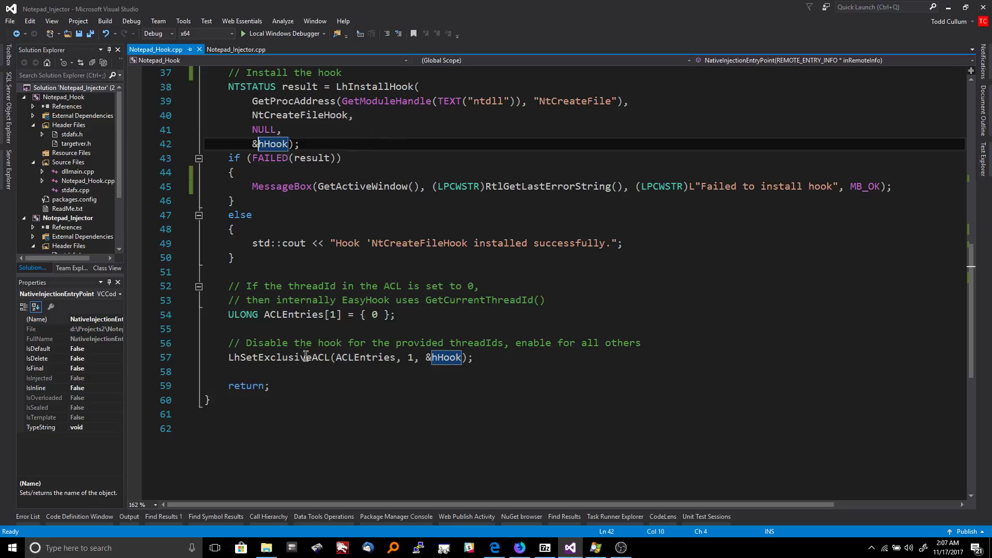
# Step: Review the LhSetExclusiveACL threadIds call, then delete the success-message else branch
pyautogui.doubleClick(278, 356)
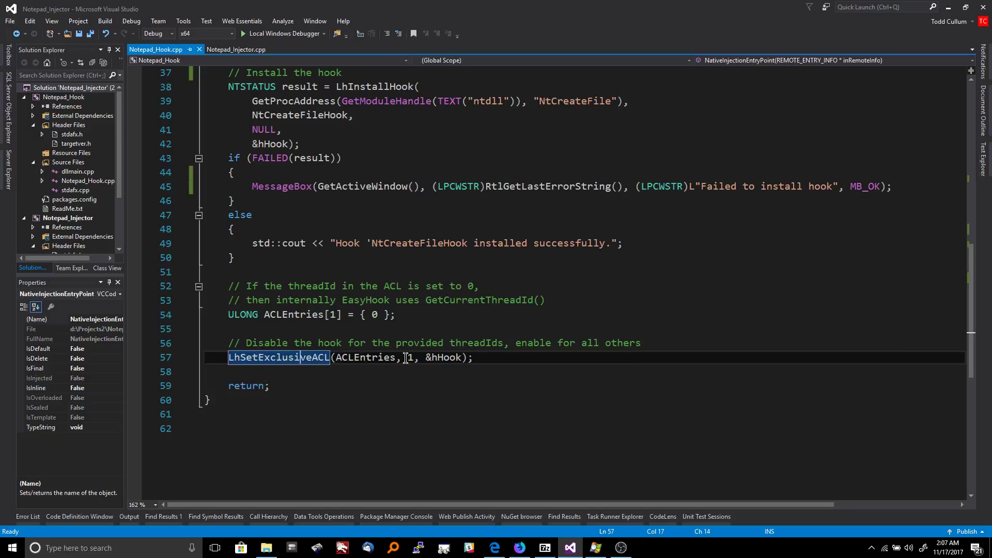
pyautogui.moveTo(450, 356); pyautogui.dragTo(449, 343)
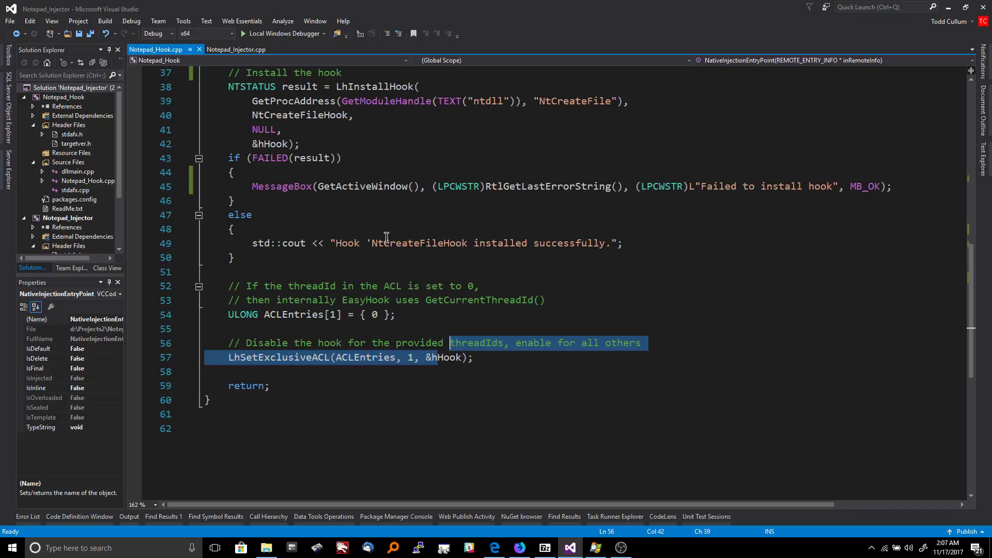
pyautogui.click(234, 173)
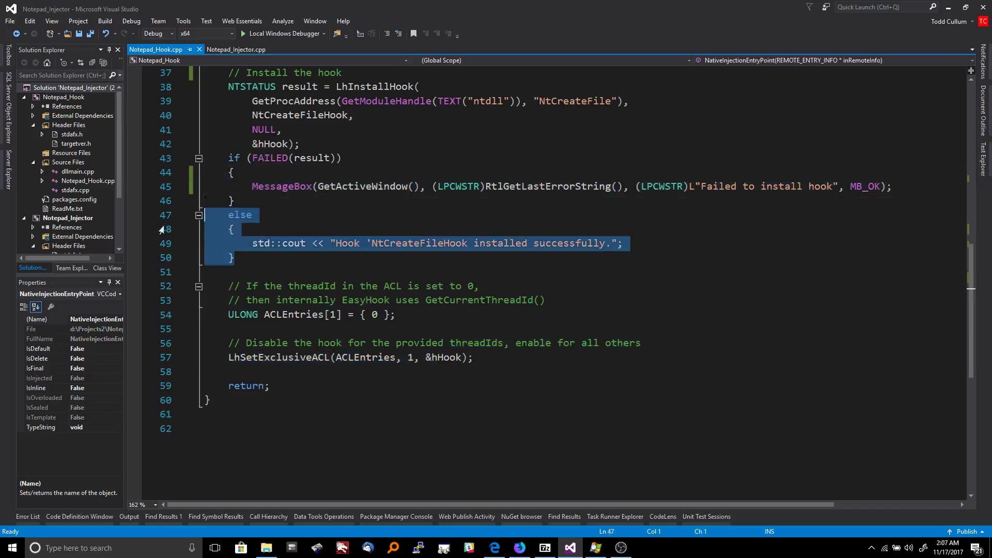
pyautogui.press('Delete')
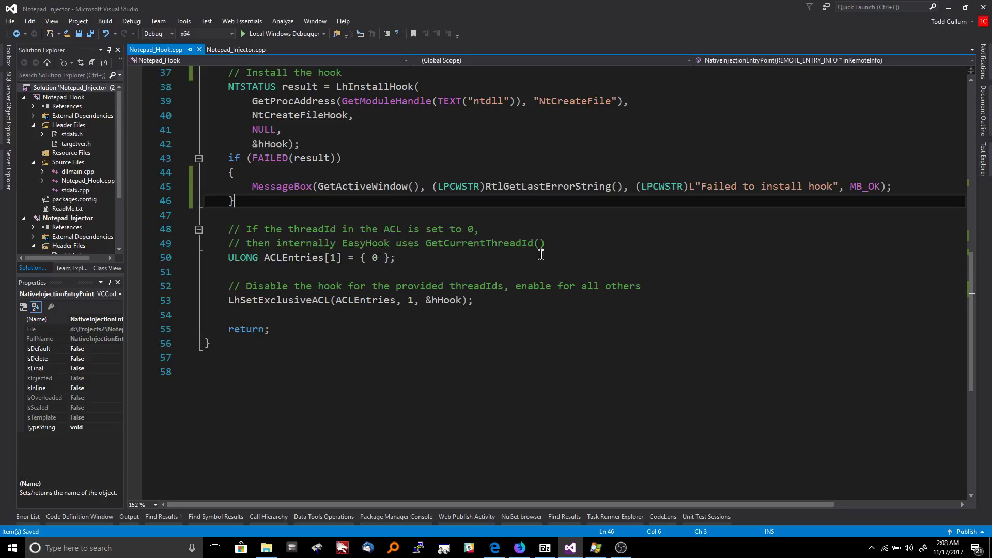
pyautogui.click(396, 257)
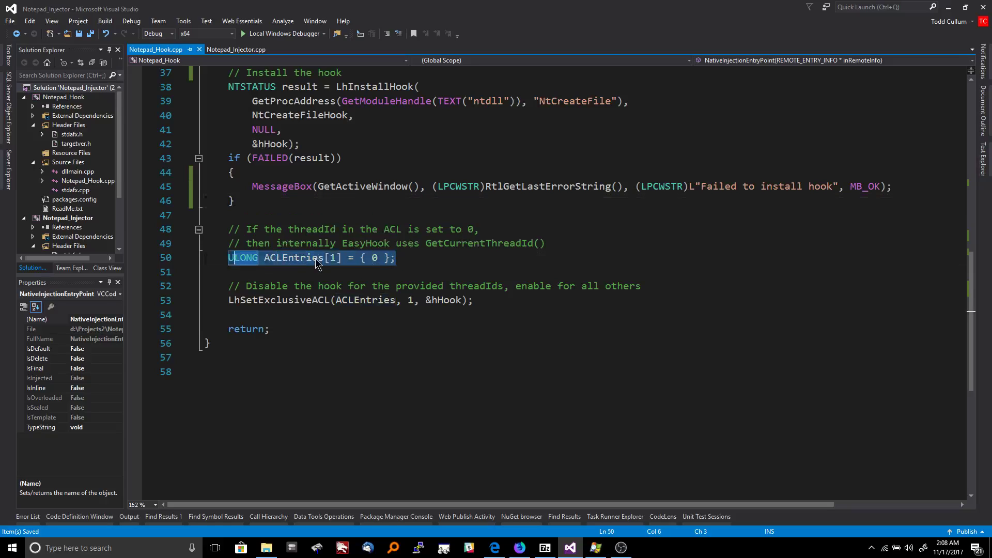
pyautogui.doubleClick(292, 258)
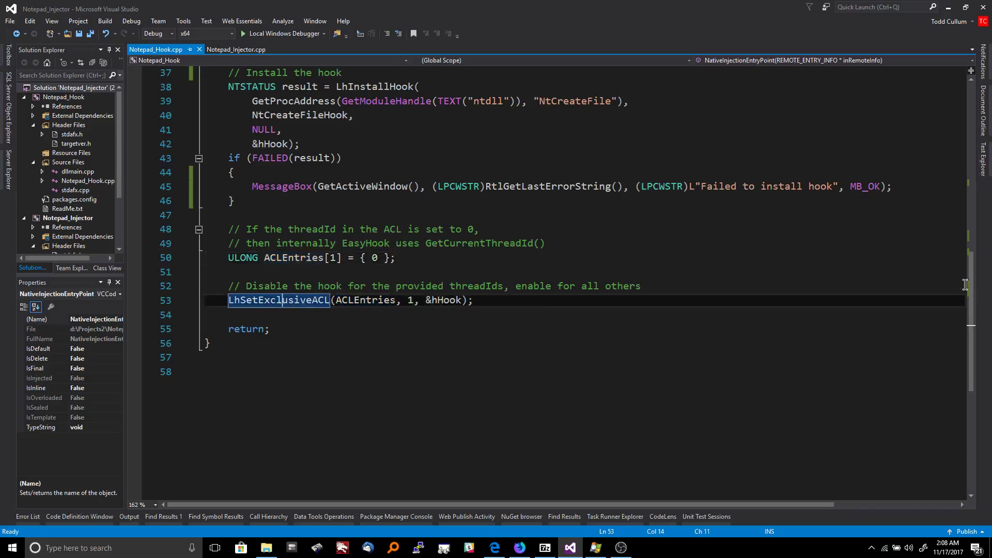
pyautogui.moveTo(972, 285)
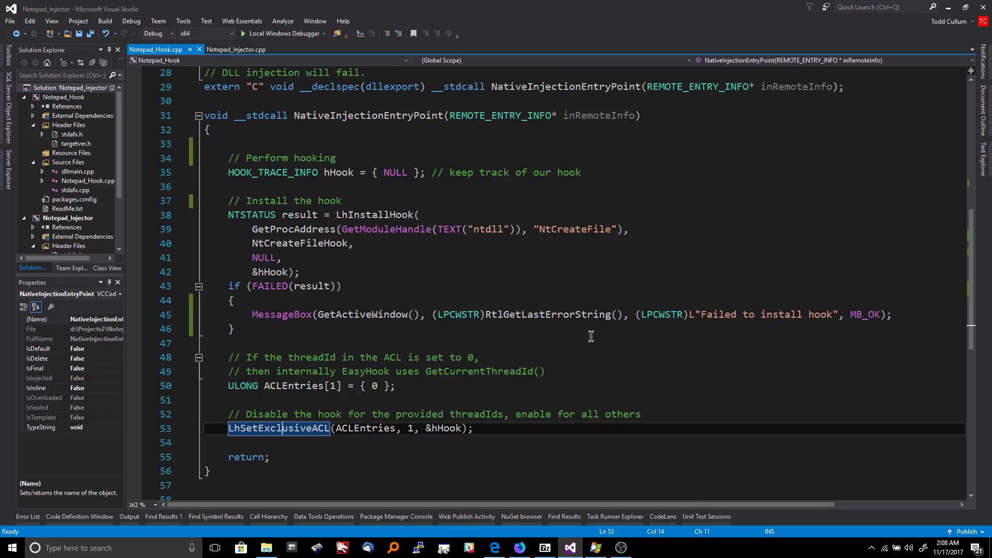
pyautogui.moveTo(390, 221)
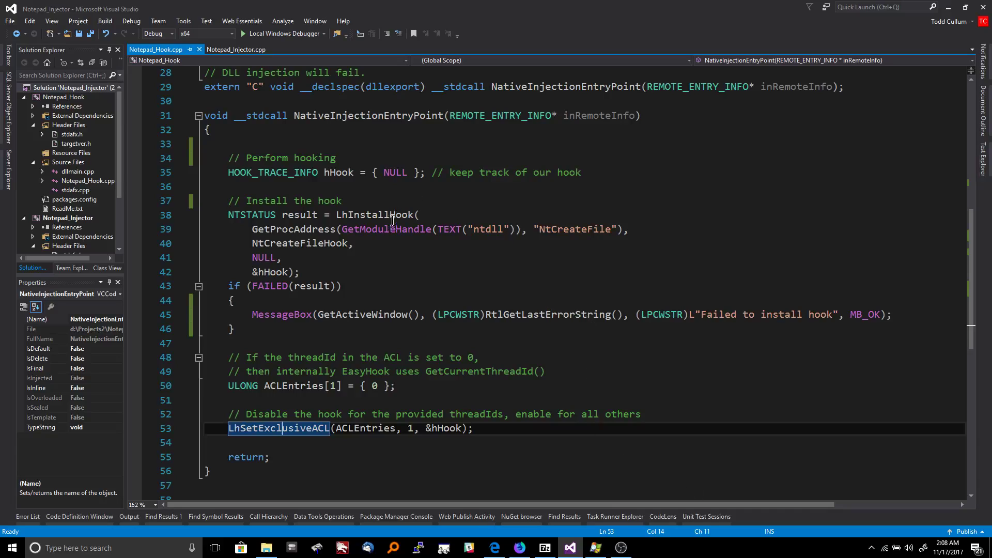
pyautogui.moveTo(613, 517)
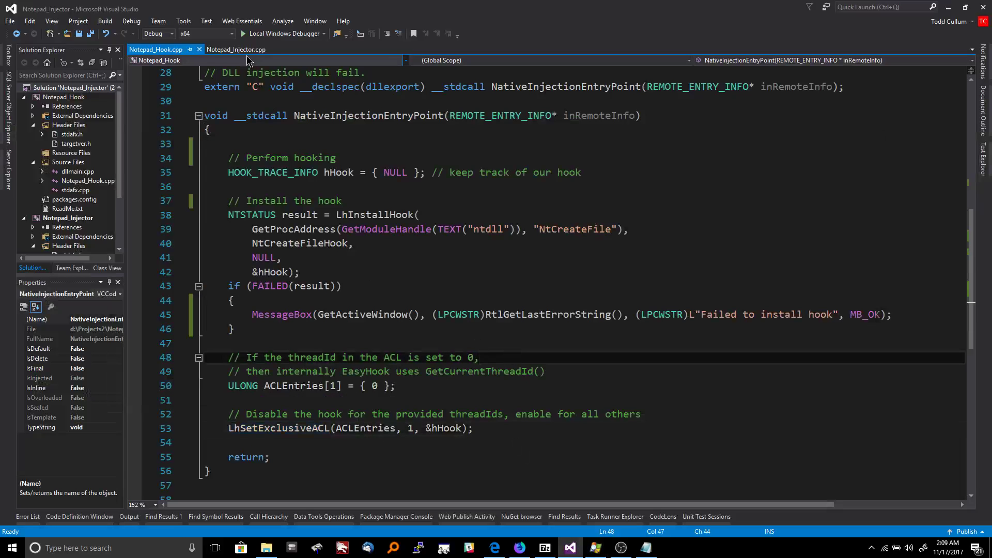
# Step: Run the injector and enter target process id 12172 to inject the hook library
pyautogui.click(236, 50)
pyautogui.write('1')
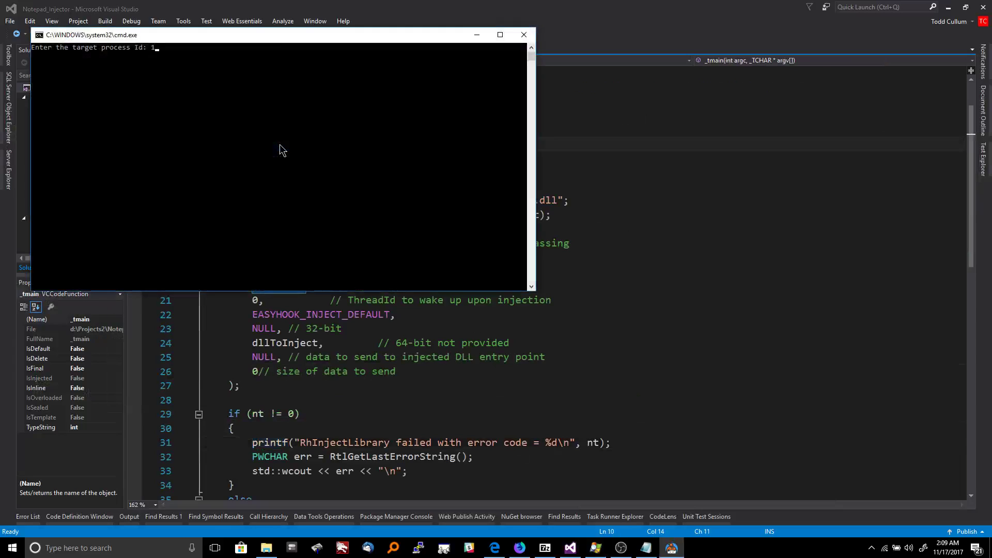
pyautogui.write('2172')
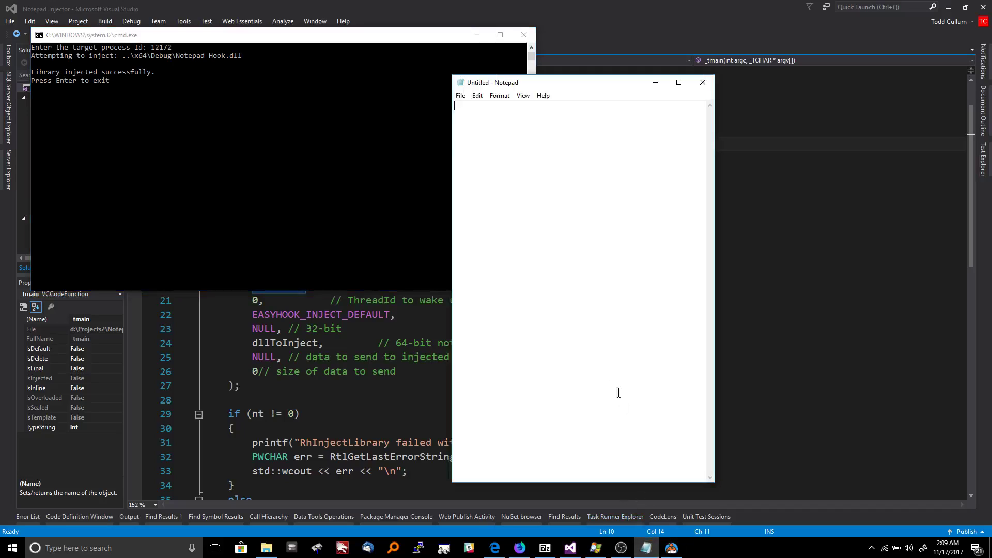
pyautogui.moveTo(537, 217)
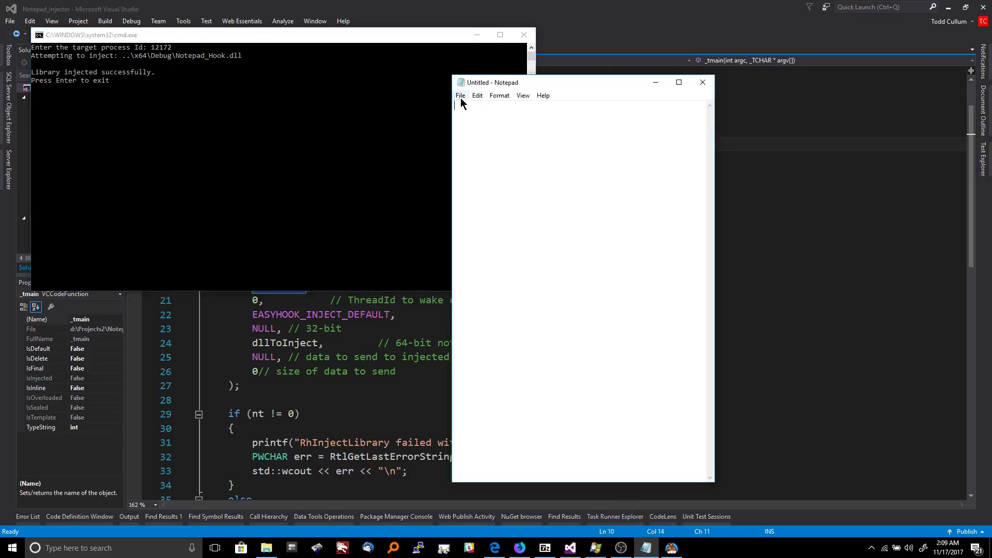
# Step: Start File > Open in Notepad and acknowledge Object Name boxes for COMDLG32, USER32, SHELL32 mui and user folders
pyautogui.click(461, 95)
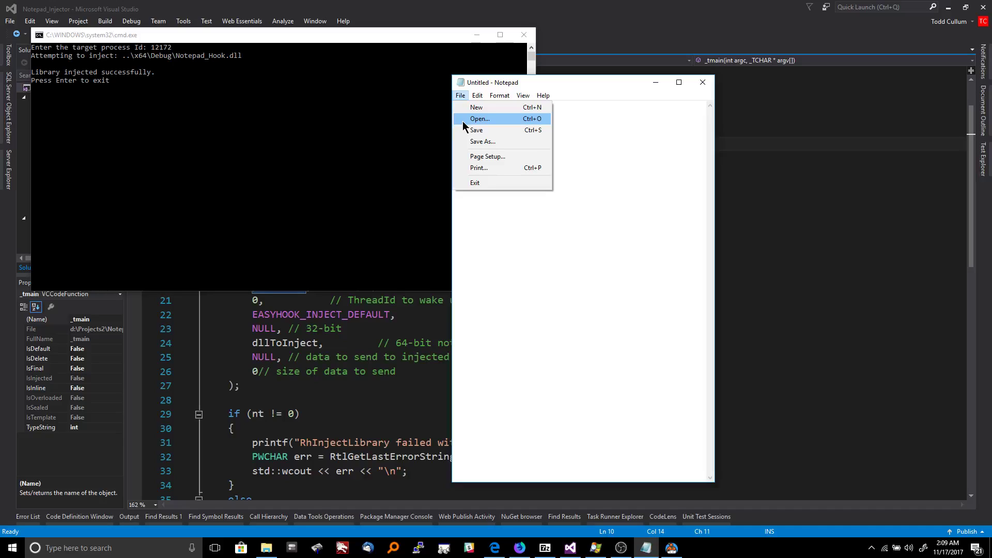
pyautogui.click(479, 118)
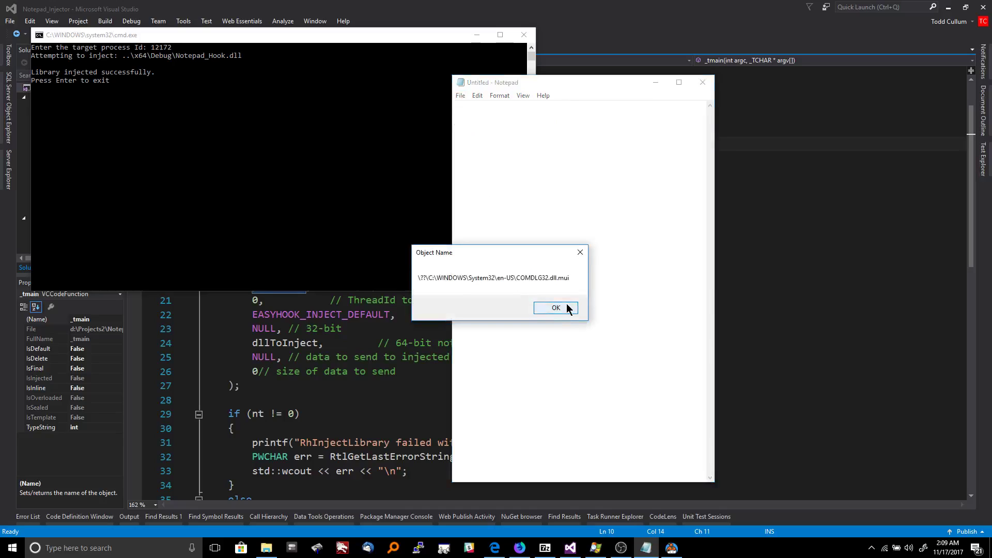
pyautogui.click(555, 308)
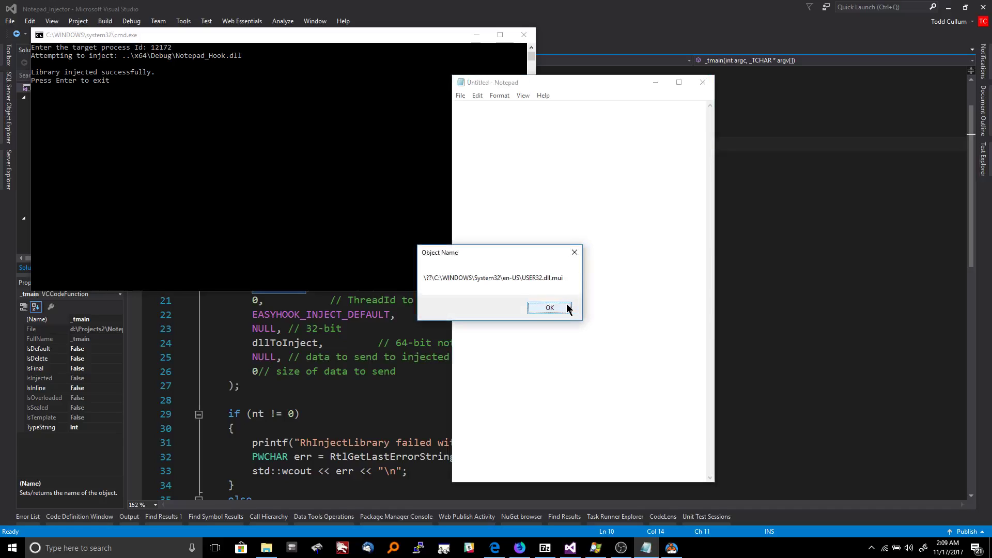
pyautogui.click(548, 308)
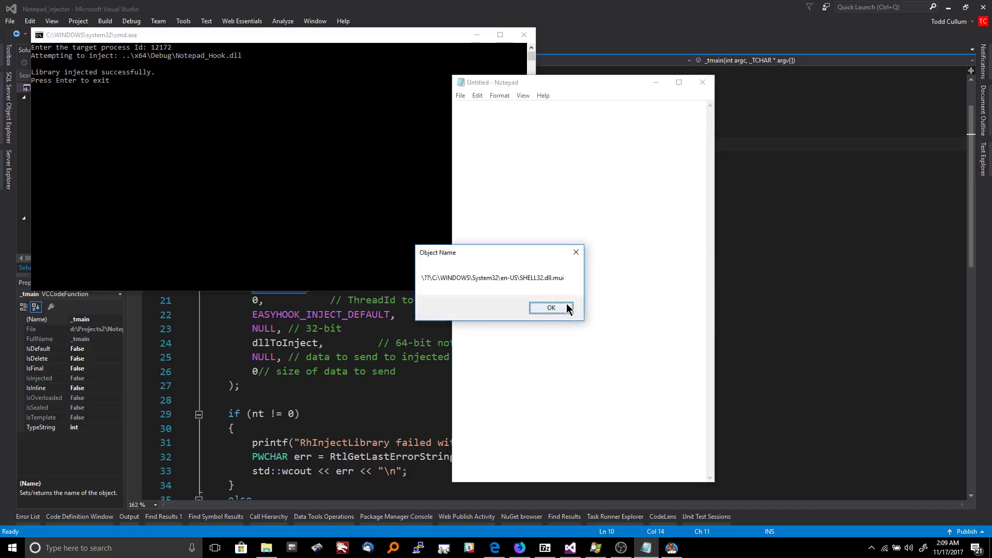
pyautogui.click(550, 308)
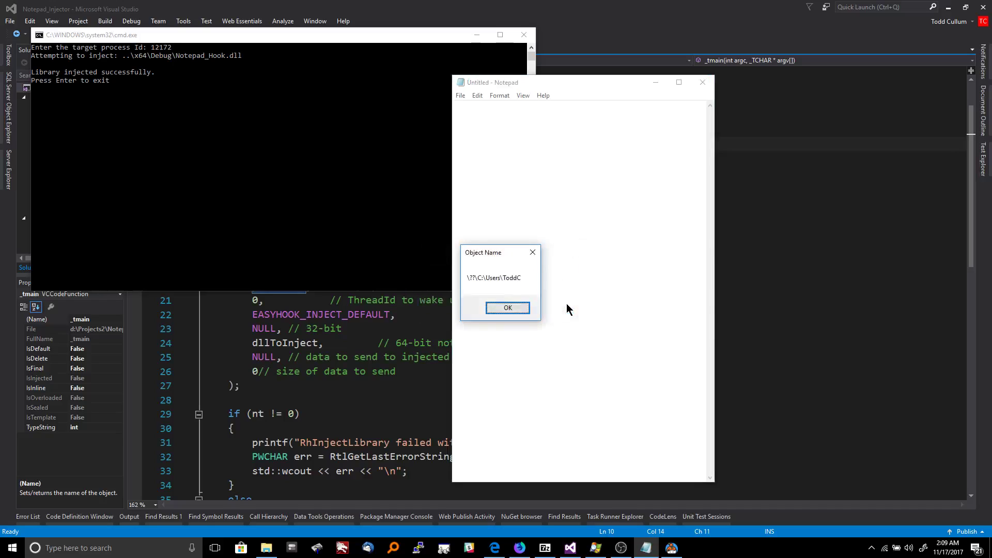
pyautogui.click(506, 308)
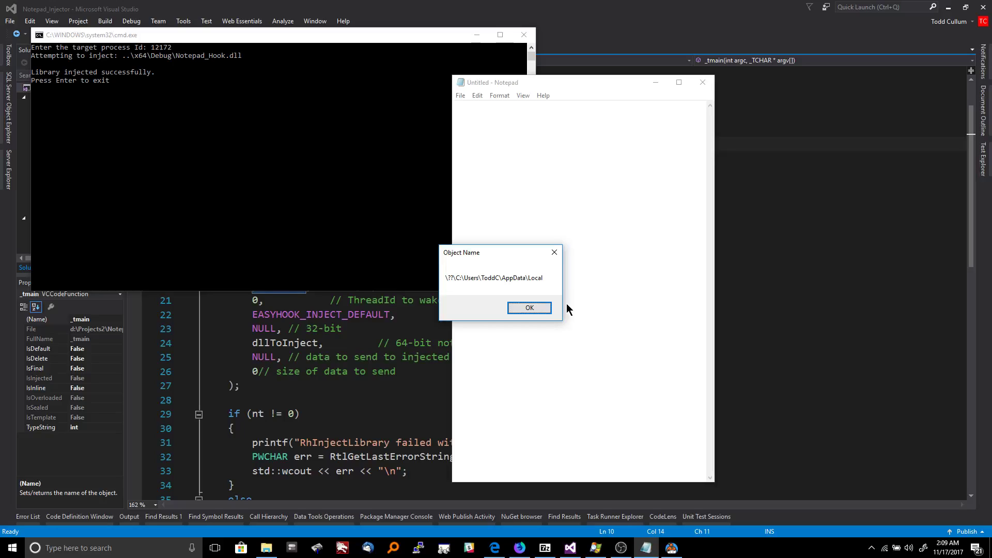
pyautogui.click(529, 308)
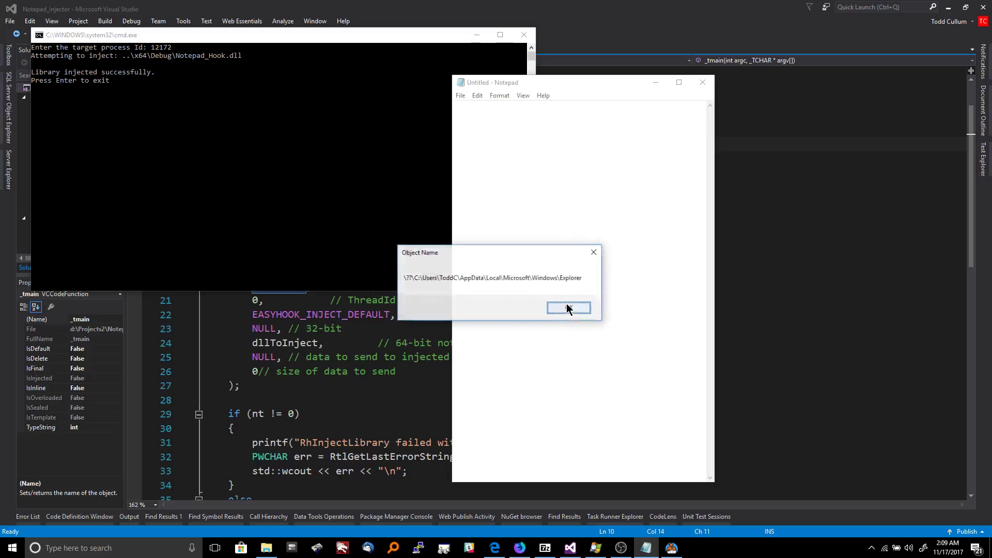
pyautogui.click(567, 308)
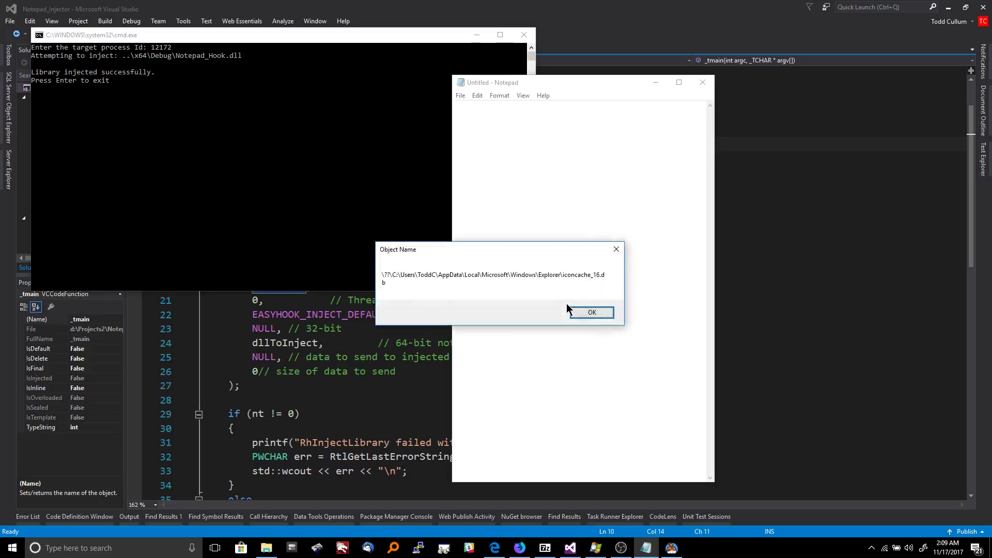
# Step: Acknowledge further Object Name boxes for iconcache_16.db, imageres.dll, MountPointManager, explorer cache, Documents library and ShellStyle.dll
pyautogui.click(591, 312)
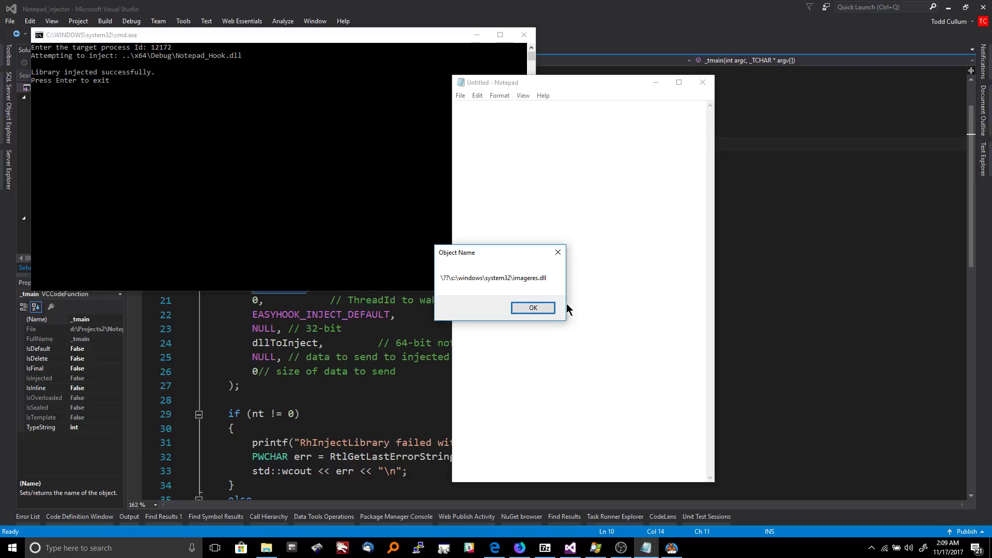
pyautogui.click(532, 308)
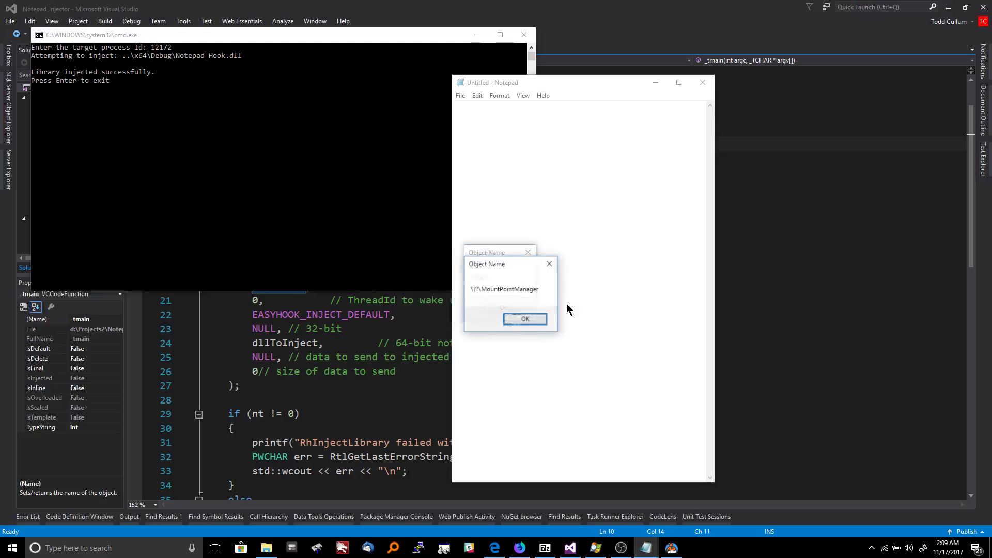
pyautogui.click(525, 318)
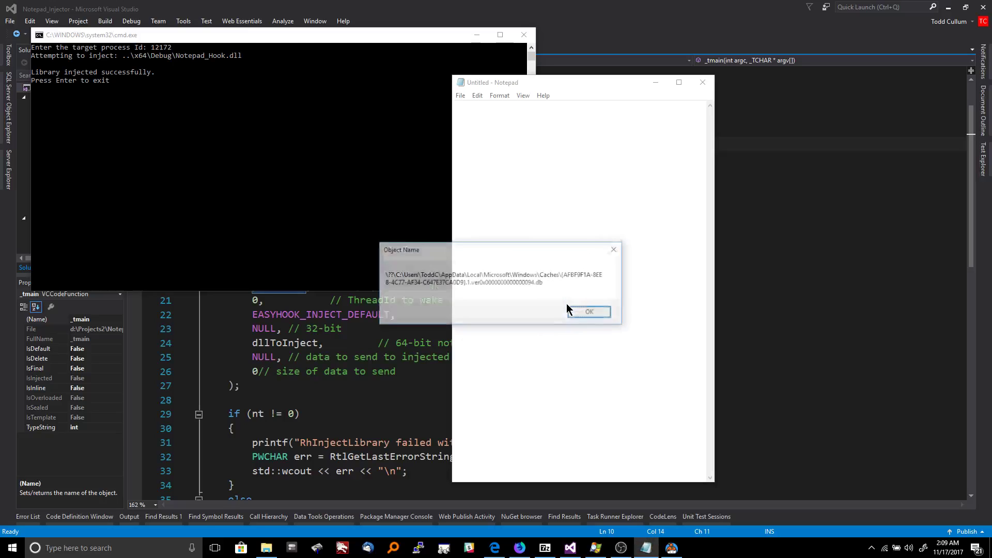
pyautogui.click(589, 311)
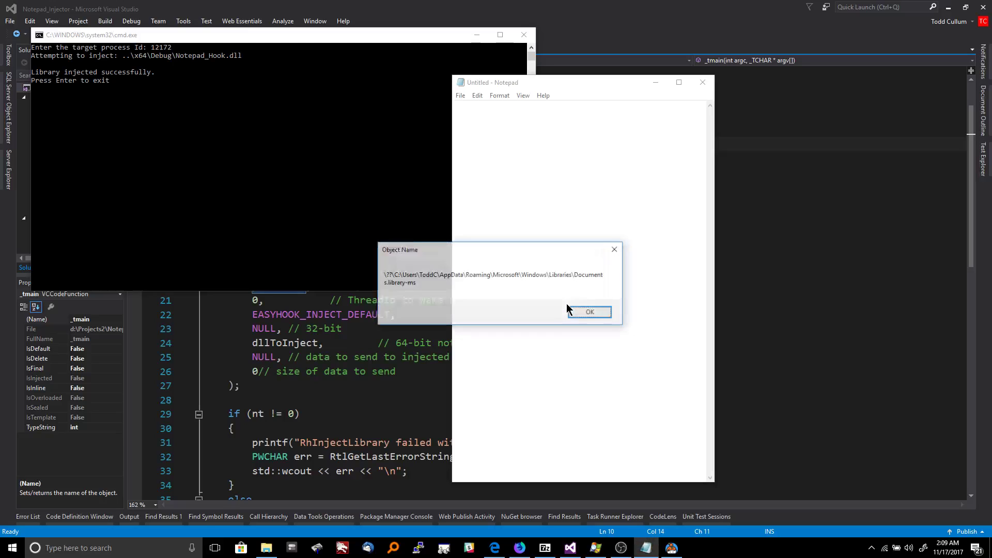
pyautogui.click(589, 311)
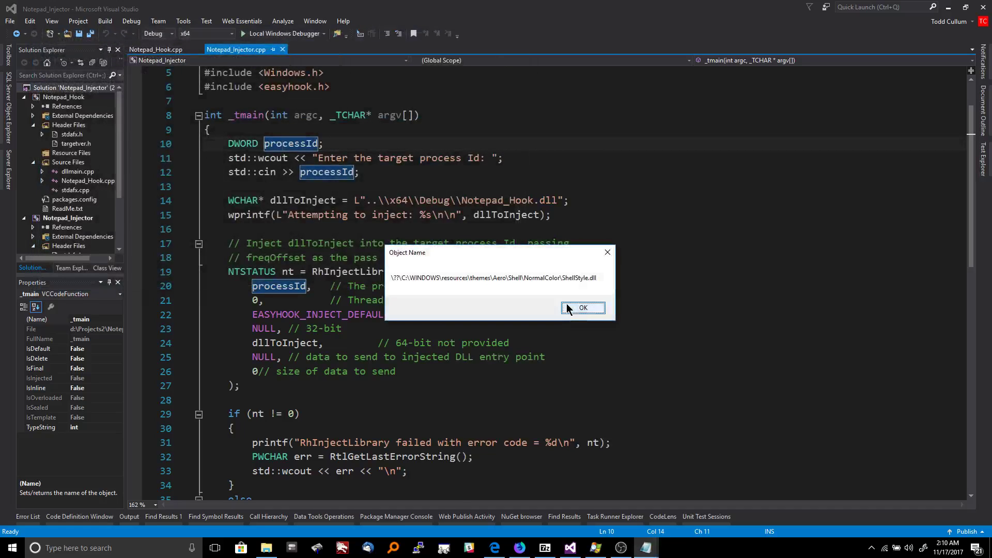
pyautogui.click(582, 308)
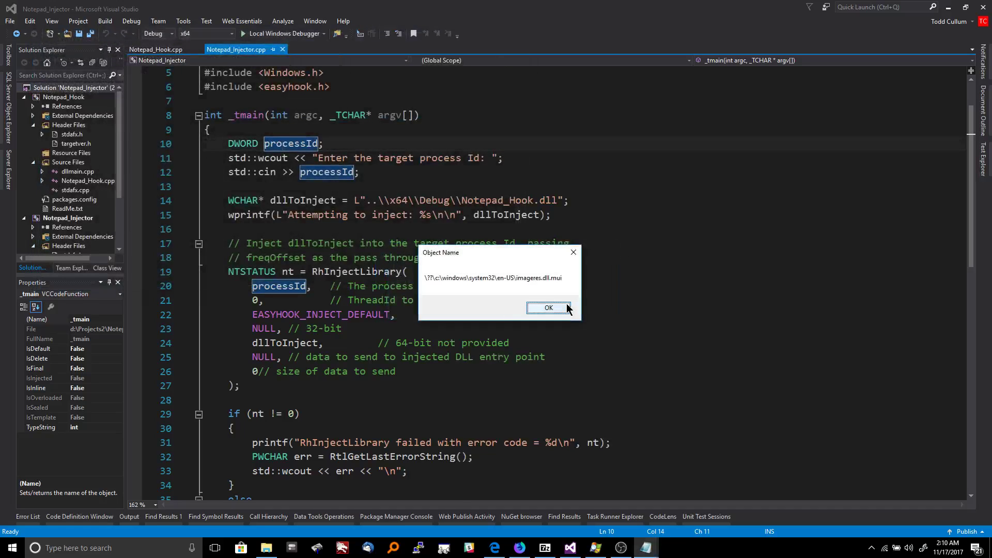
# Step: Acknowledge the imageres.dll.mui box and click the frozen Notepad until the not-responding prompt appears
pyautogui.click(548, 308)
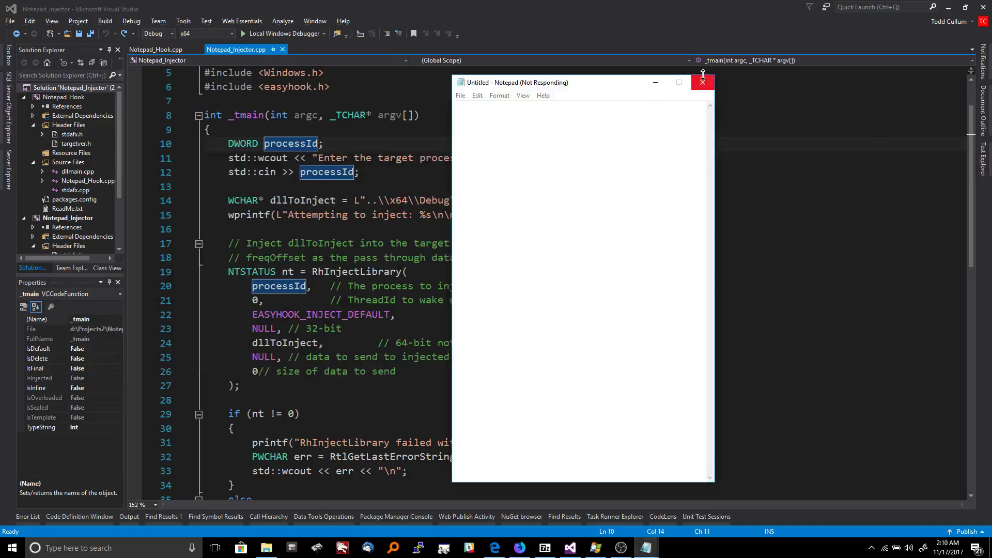
pyautogui.moveTo(637, 364)
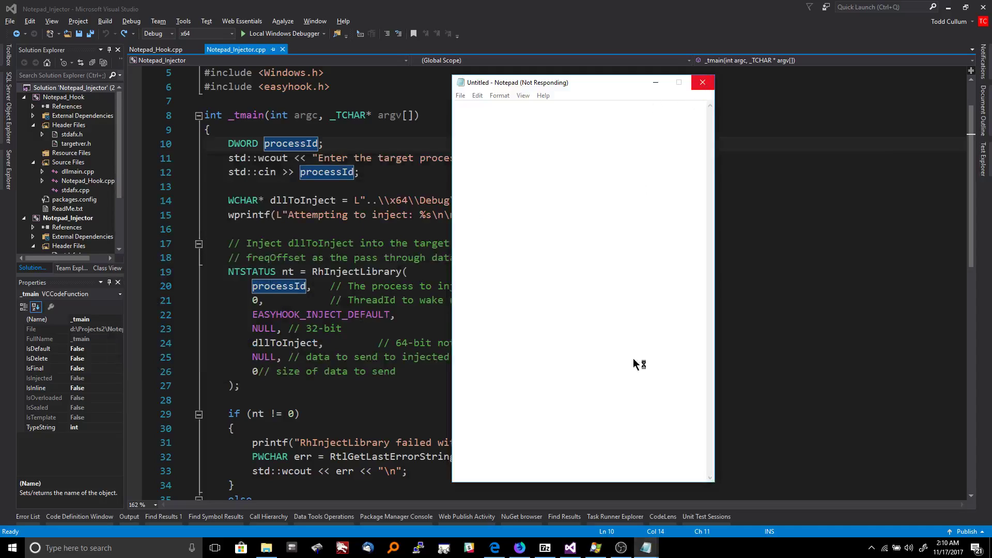
pyautogui.click(701, 83)
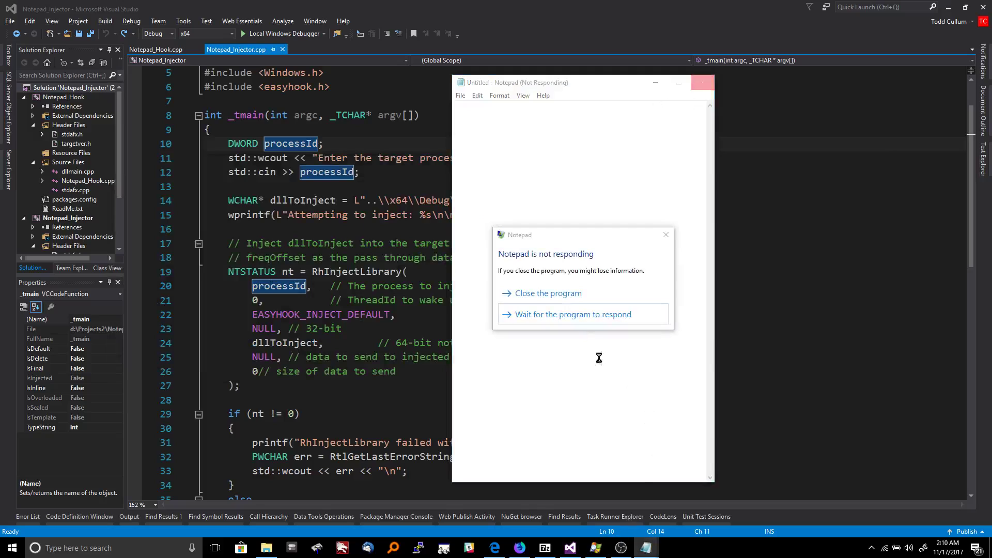